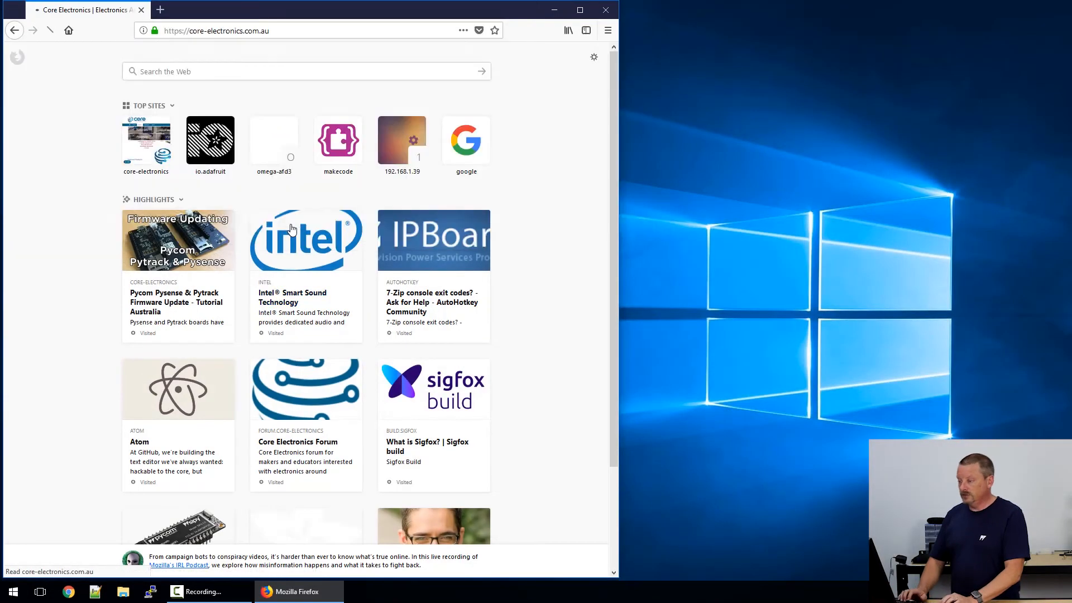
- Go from the Core Electronics home page through Learn > Tutorials to the Pycom Pysense & Pytrack Firmware Update tutorial
{"action": "left_click", "coordinate": [146, 140]}
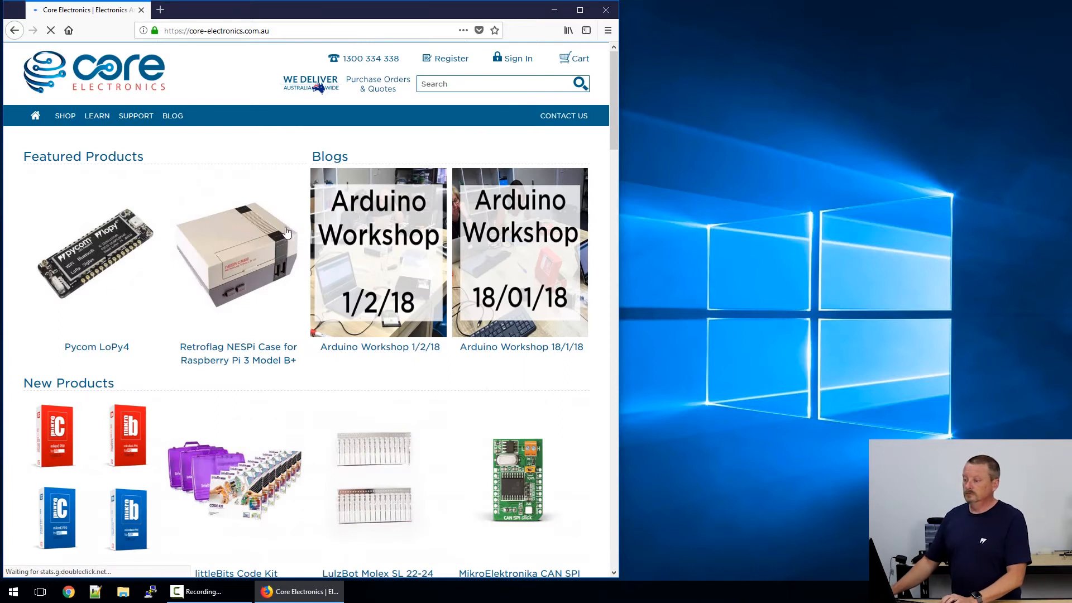
{"action": "left_click", "coordinate": [97, 115]}
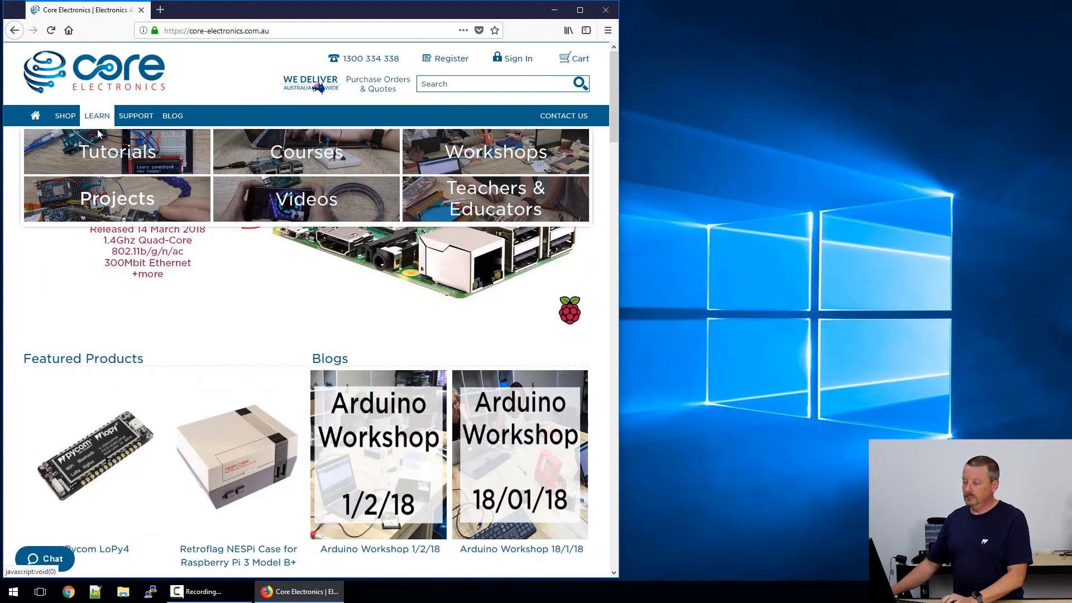
{"action": "left_click", "coordinate": [116, 151]}
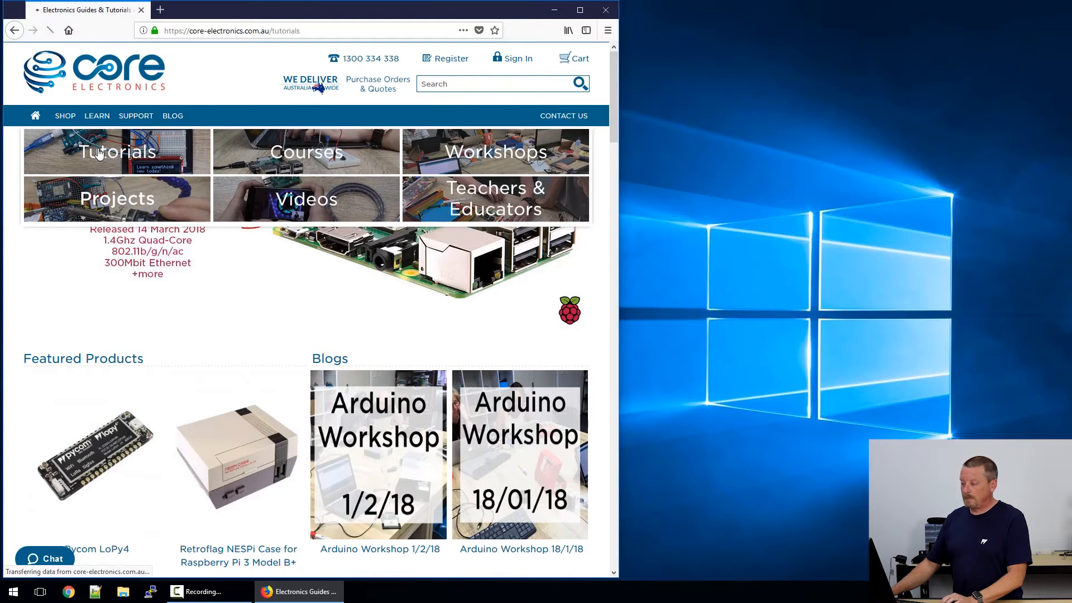
{"action": "left_click", "coordinate": [117, 151]}
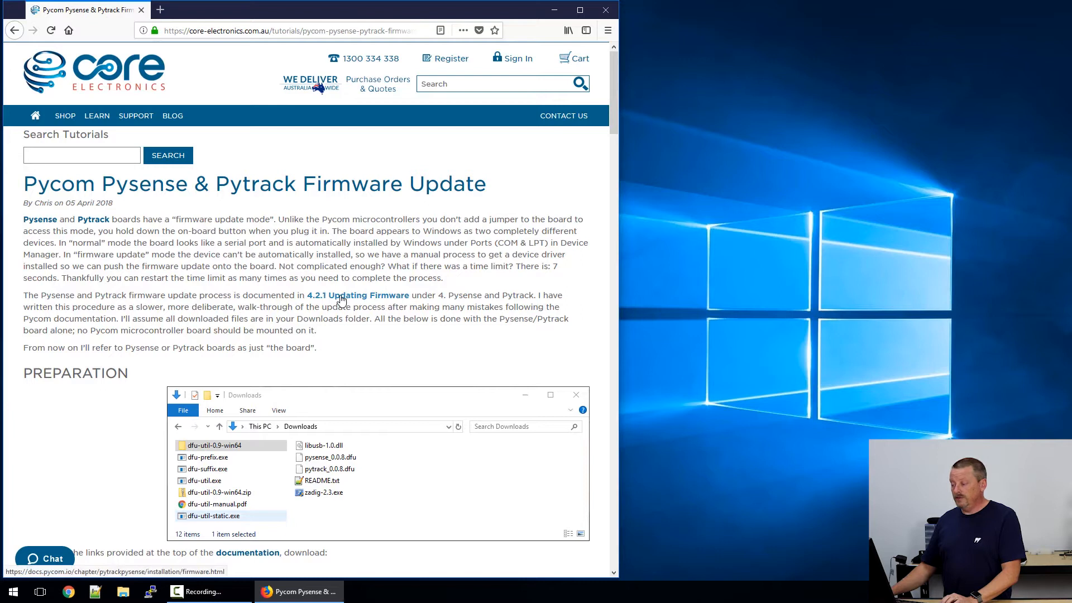
- Open the 4.2.1 Updating Firmware link in a new tab and scroll down its Pycom guide
{"action": "right_click", "coordinate": [341, 298]}
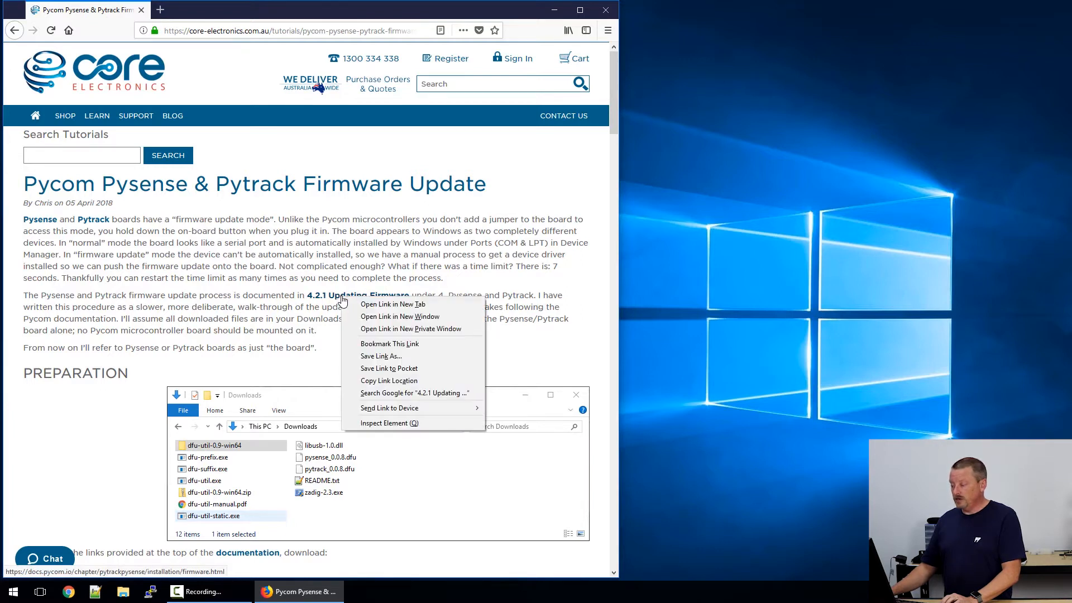
{"action": "left_click", "coordinate": [392, 304]}
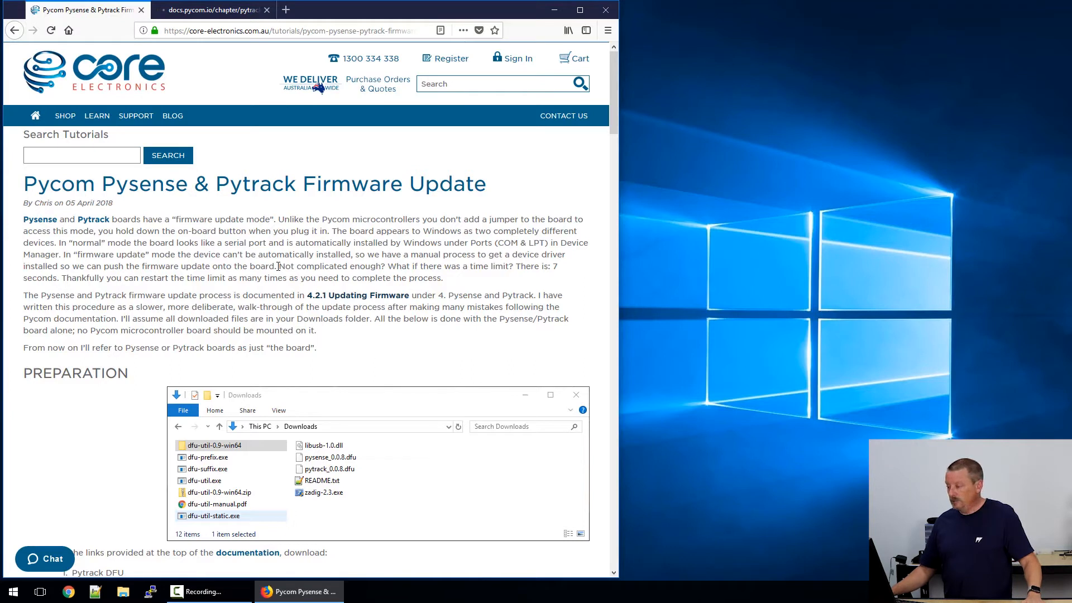
{"action": "mouse_move", "coordinate": [195, 214]}
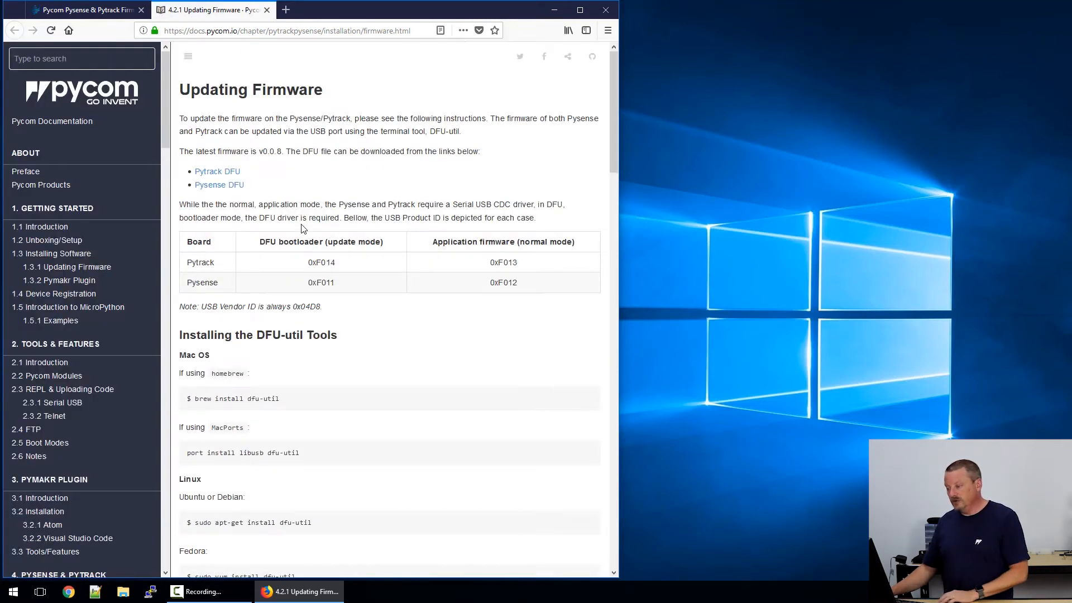
{"action": "mouse_move", "coordinate": [287, 183]}
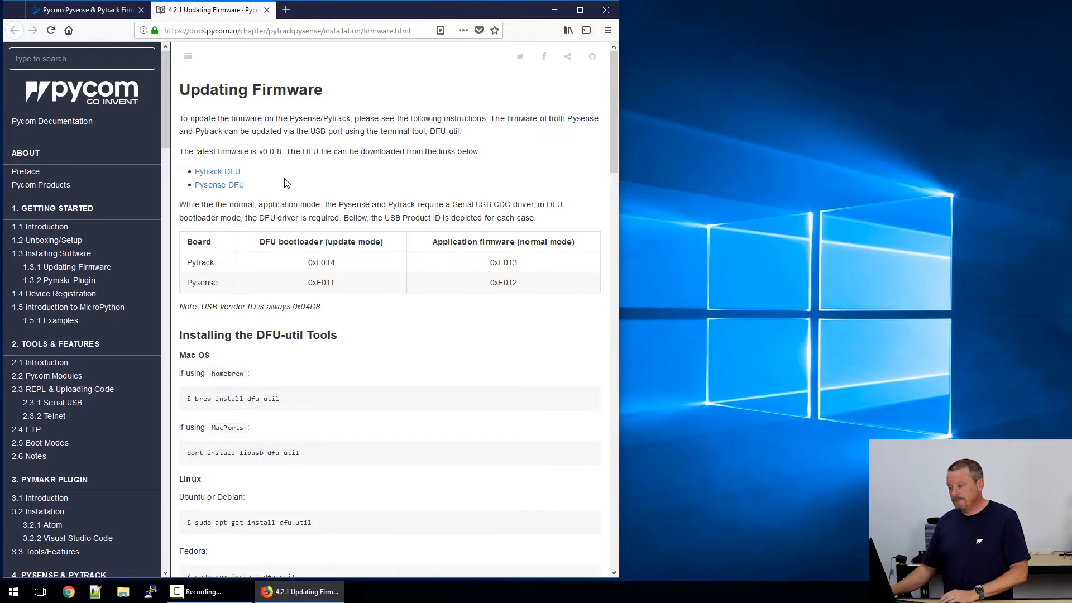
{"action": "scroll", "scroll_direction": "down", "scroll_amount": 3}
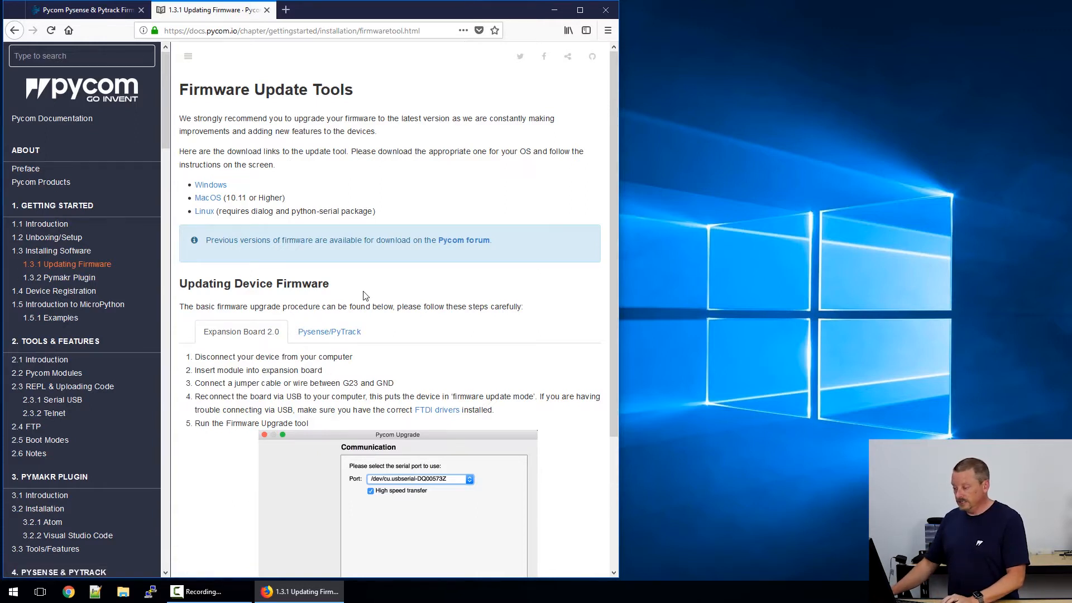
- Scroll down the Firmware Update Tools page to the Updating Device Firmware section
{"action": "scroll", "scroll_direction": "down", "scroll_amount": 3}
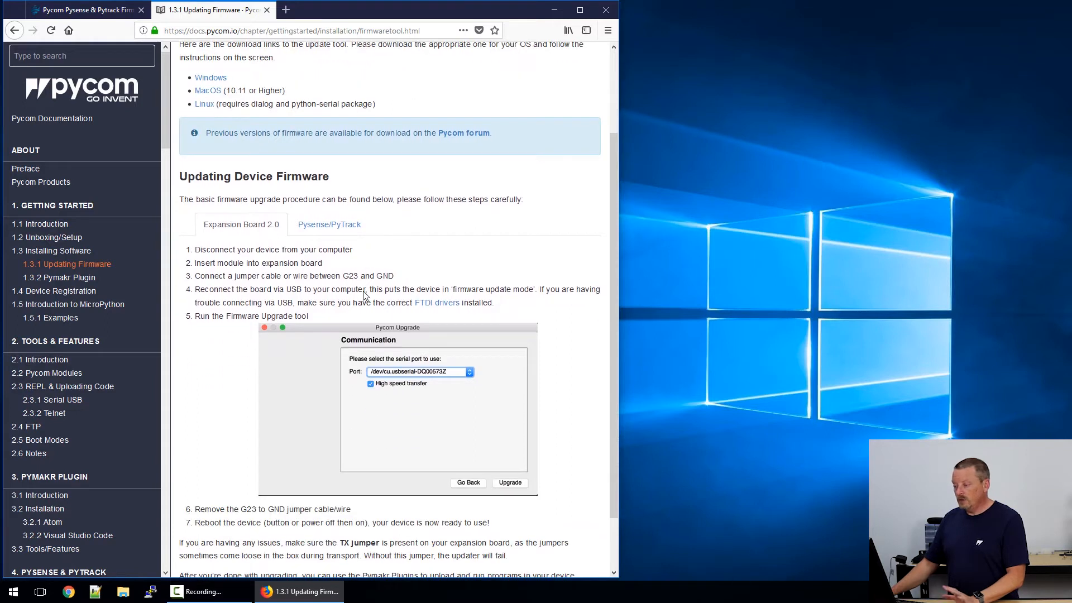
{"action": "mouse_move", "coordinate": [393, 220]}
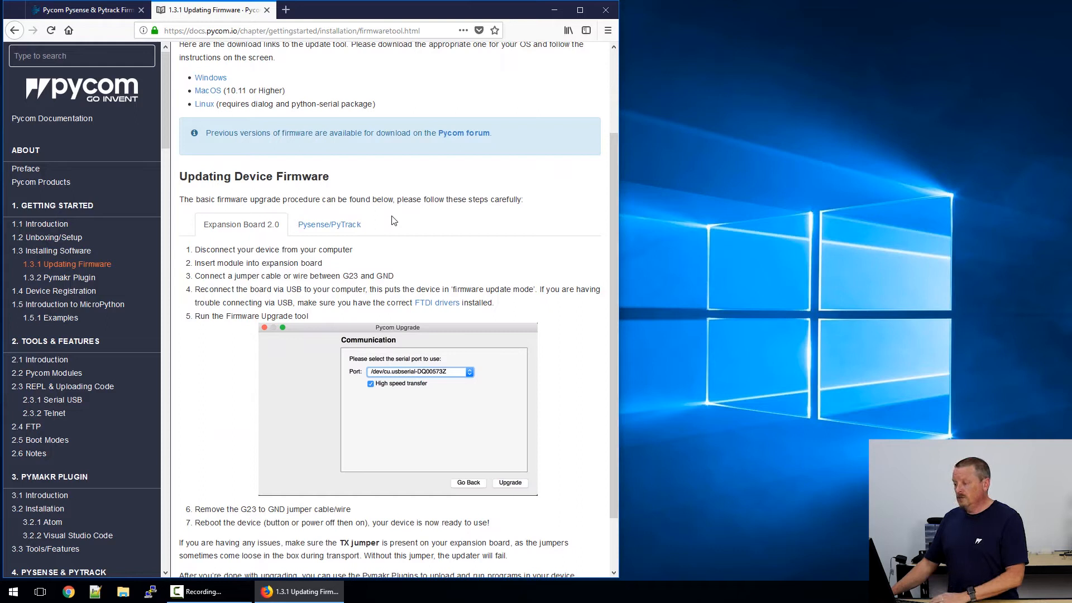
{"action": "mouse_move", "coordinate": [341, 236]}
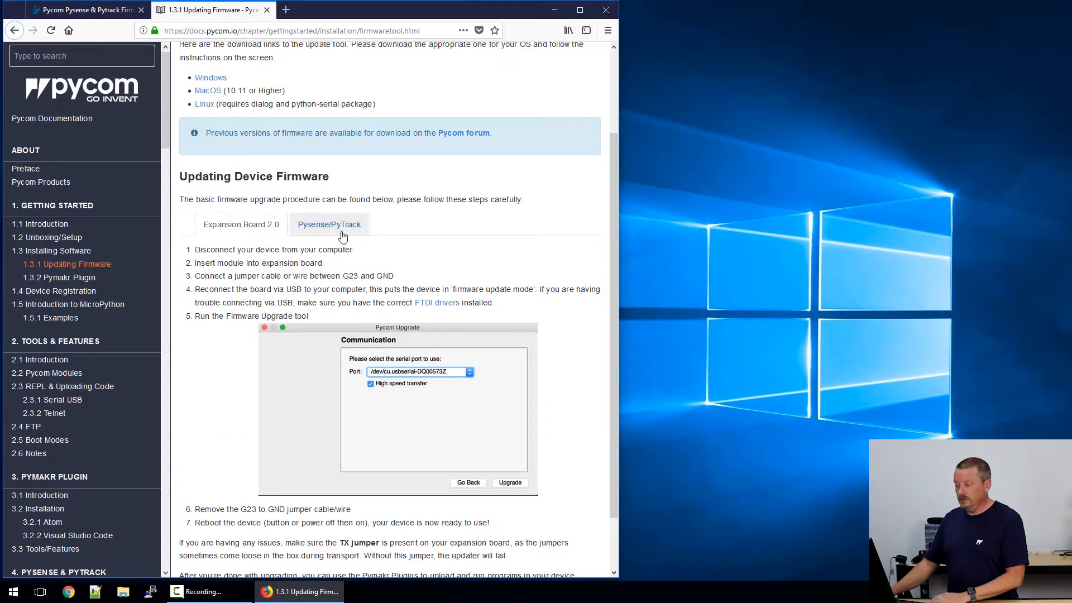
{"action": "mouse_move", "coordinate": [329, 224]}
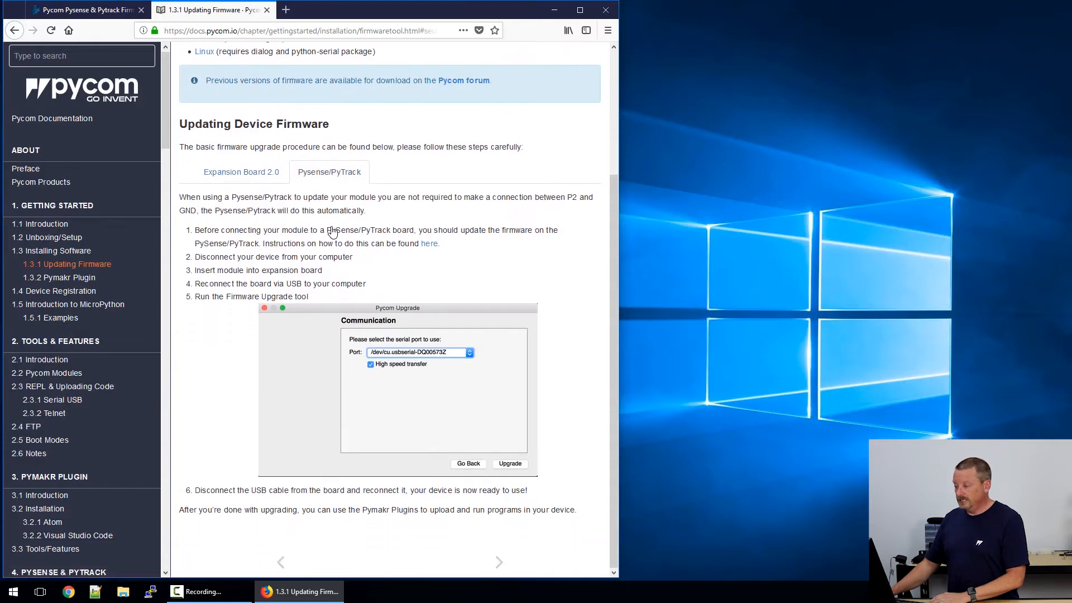
{"action": "mouse_move", "coordinate": [258, 244]}
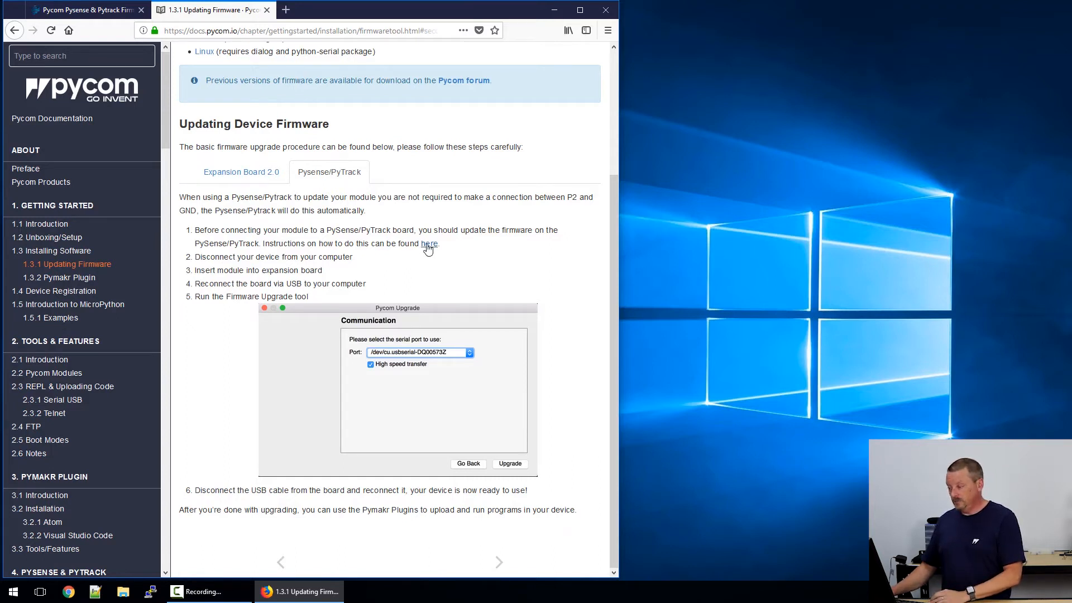
- Open the Pysense/Pytrack Updating Firmware page, then view the empty Downloads folder in File Explorer
{"action": "left_click", "coordinate": [429, 243]}
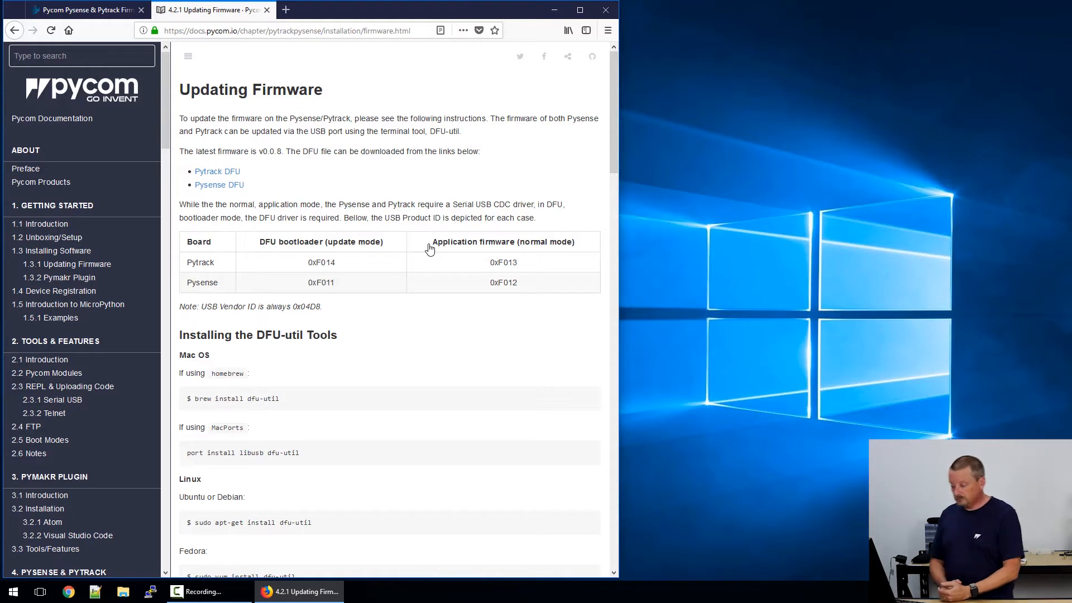
{"action": "left_click", "coordinate": [39, 591]}
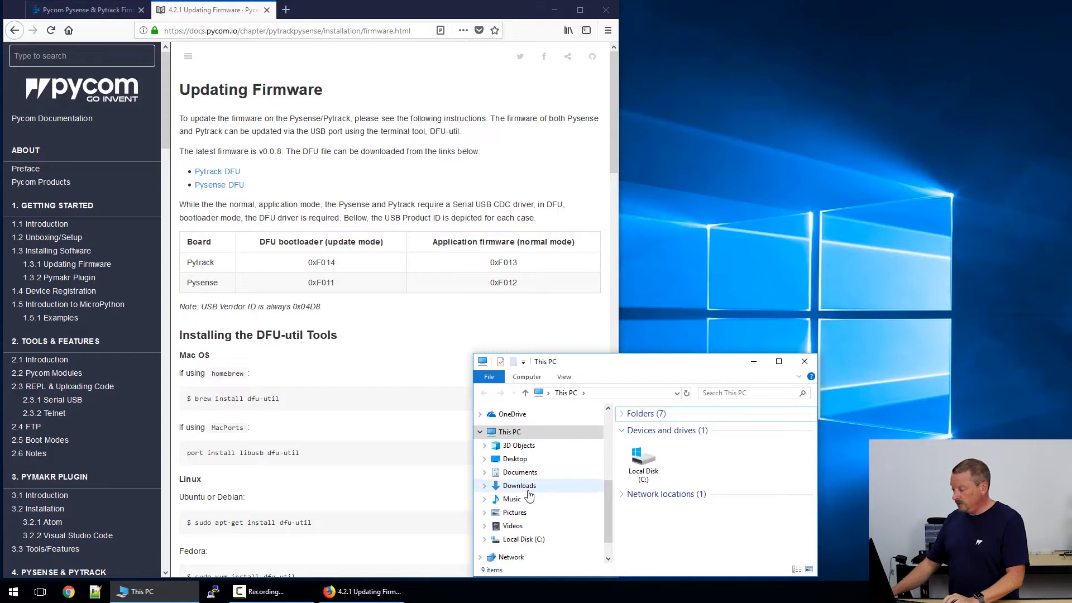
{"action": "left_click", "coordinate": [518, 485]}
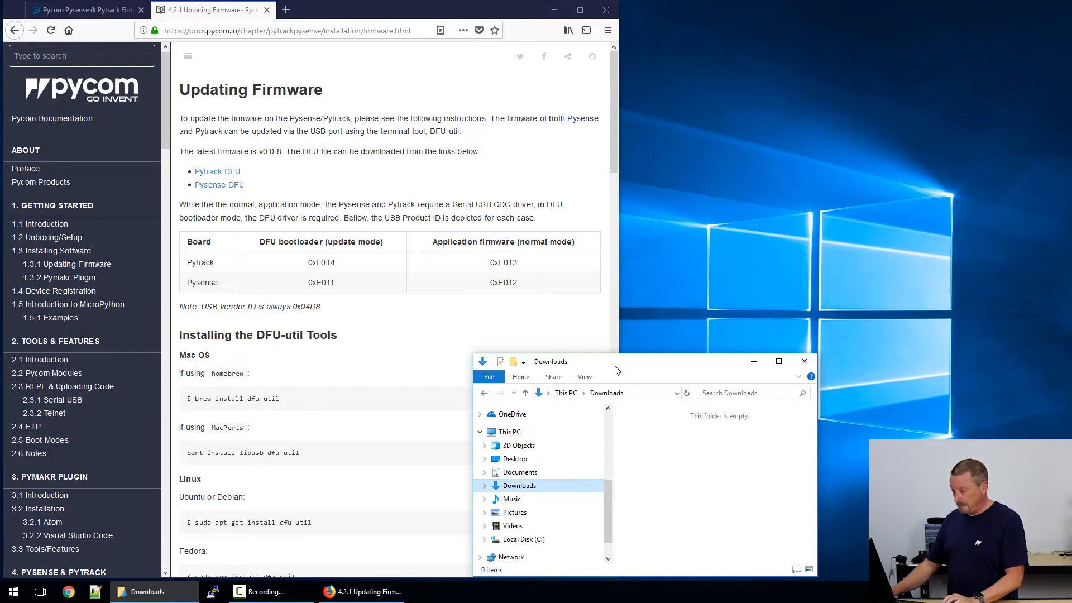
{"action": "mouse_move", "coordinate": [405, 277]}
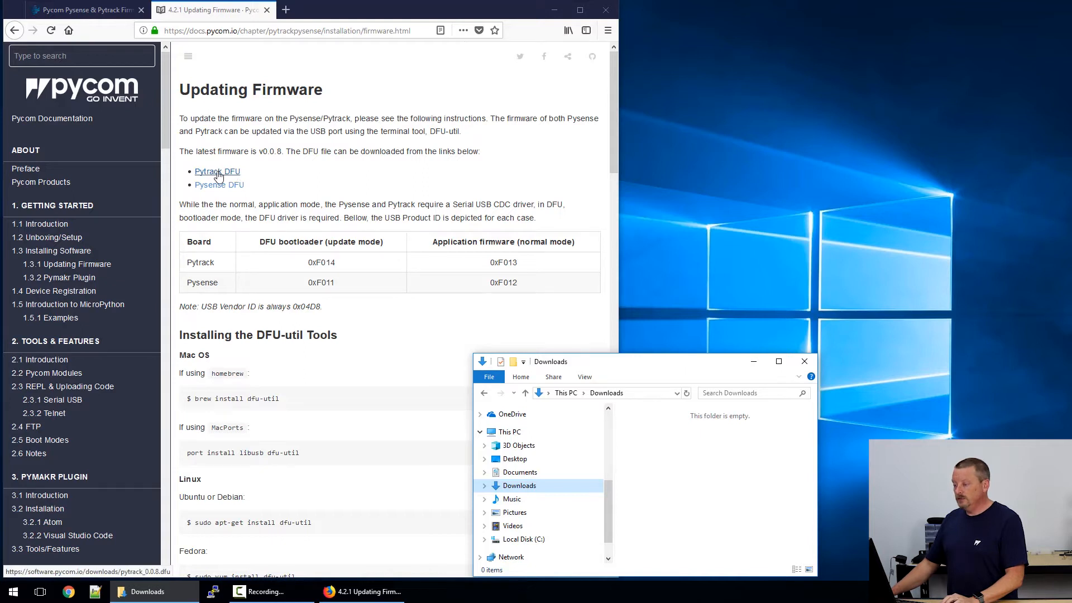
- Save the Pytrack and Pysense DFU firmware files to Downloads
{"action": "left_click", "coordinate": [216, 171]}
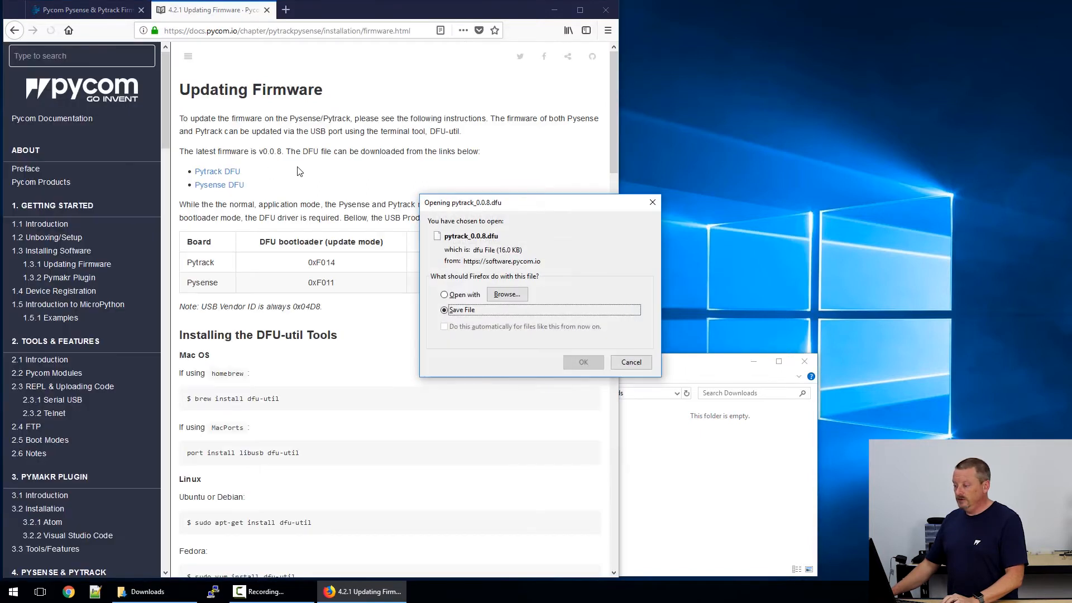
{"action": "left_click", "coordinate": [582, 362]}
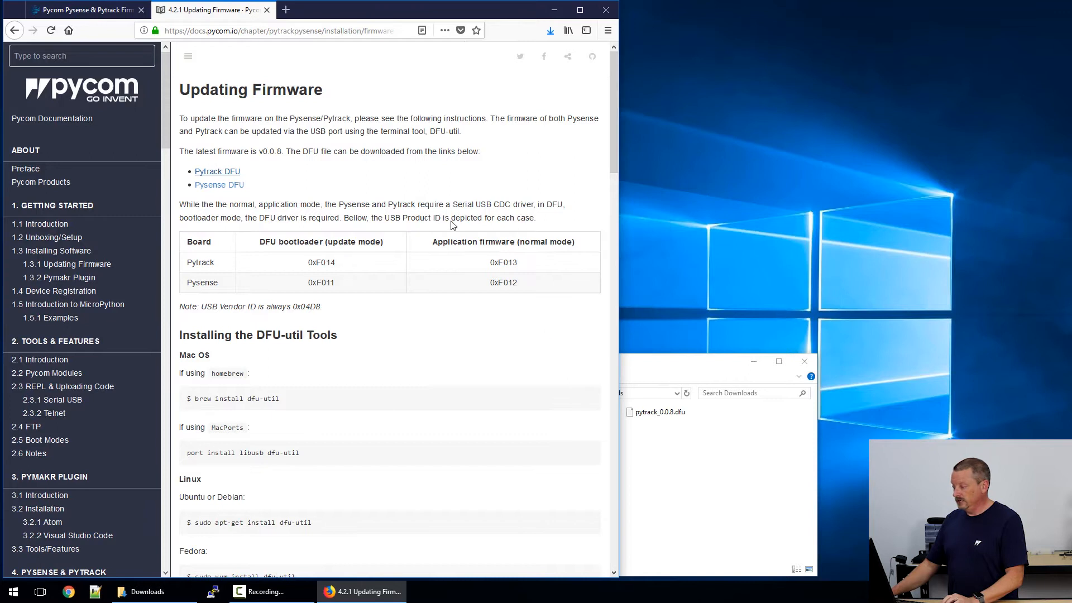
{"action": "mouse_move", "coordinate": [405, 175]}
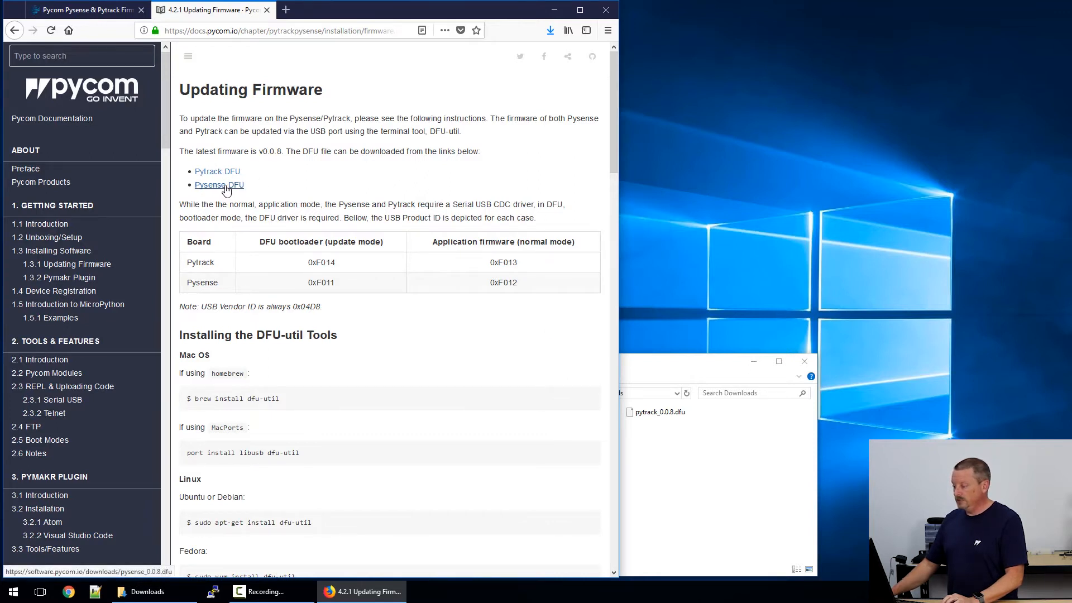
{"action": "left_click", "coordinate": [219, 184]}
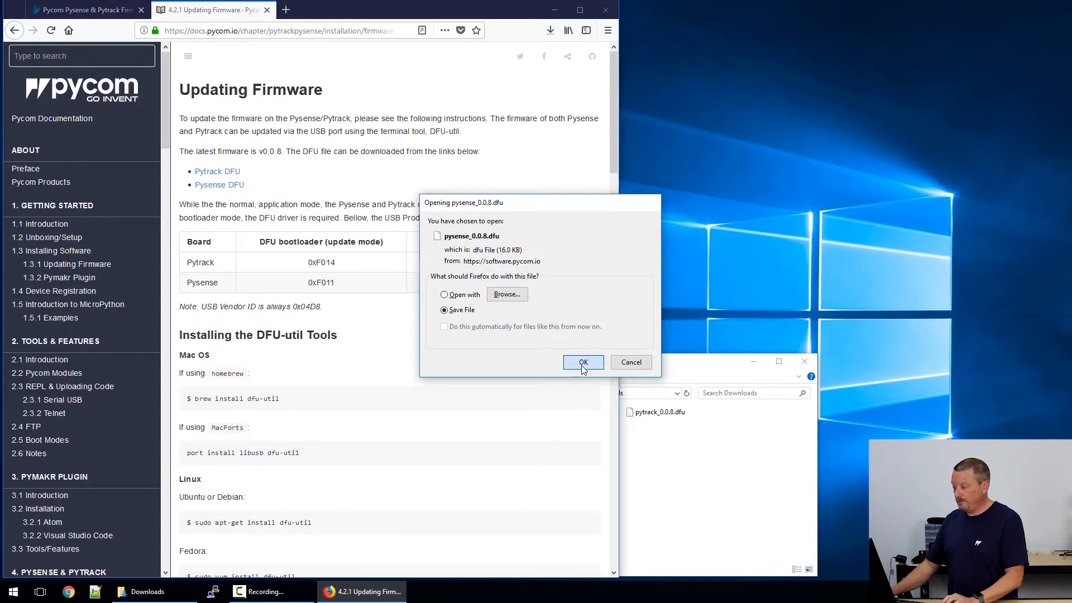
{"action": "left_click", "coordinate": [582, 363]}
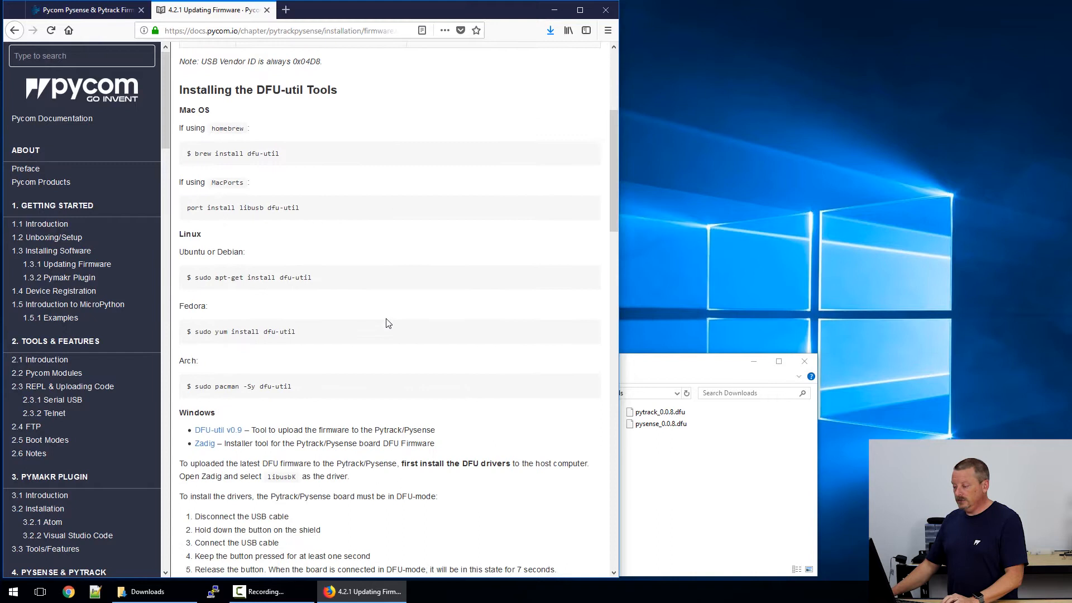
- Save the DFU-util 0.9 zip, get Zadig 2.3, and return to the Core Electronics tutorial
{"action": "scroll", "scroll_direction": "down", "scroll_amount": 3}
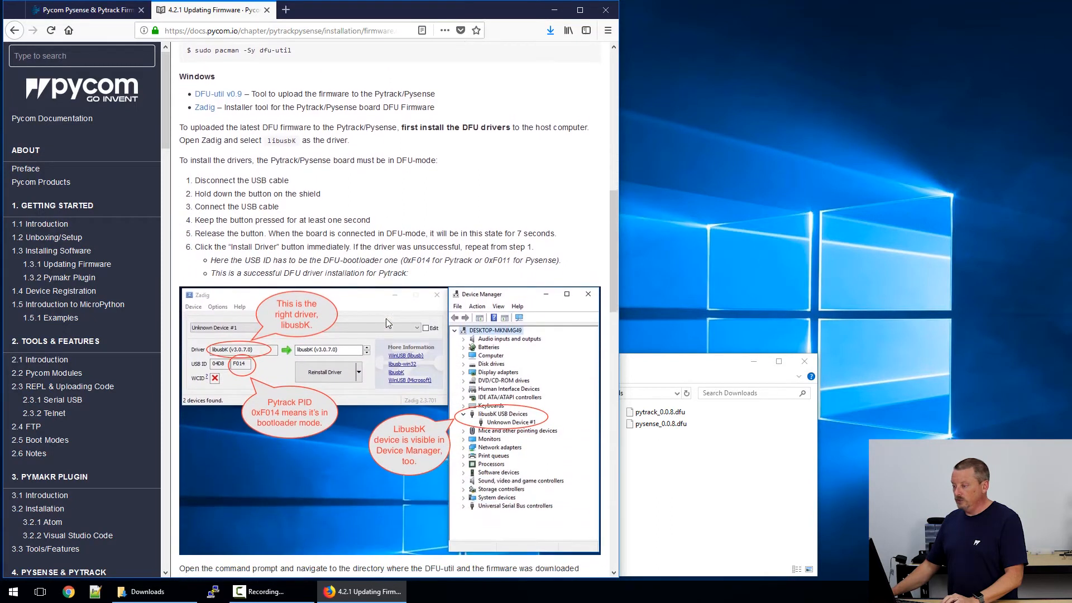
{"action": "scroll", "scroll_direction": "down", "scroll_amount": 3}
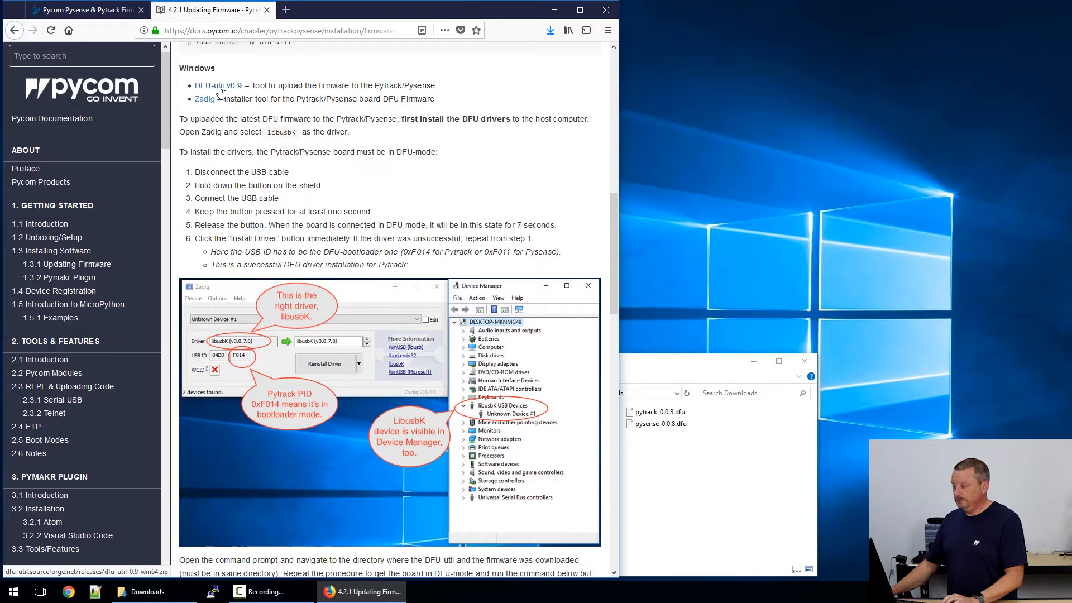
{"action": "left_click", "coordinate": [218, 85]}
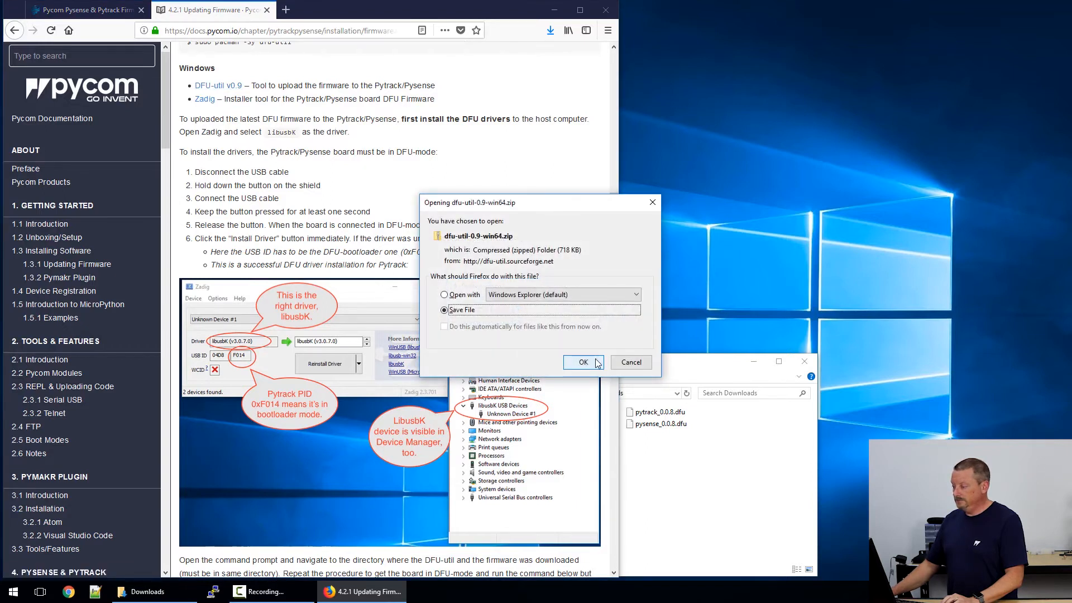
{"action": "left_click", "coordinate": [582, 362]}
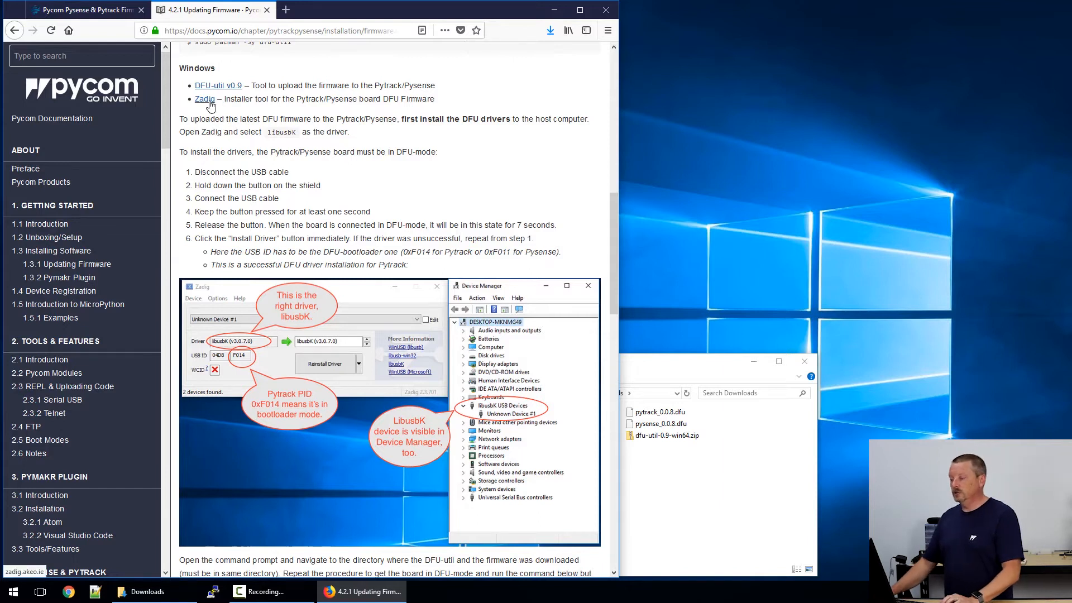
{"action": "left_click", "coordinate": [204, 98]}
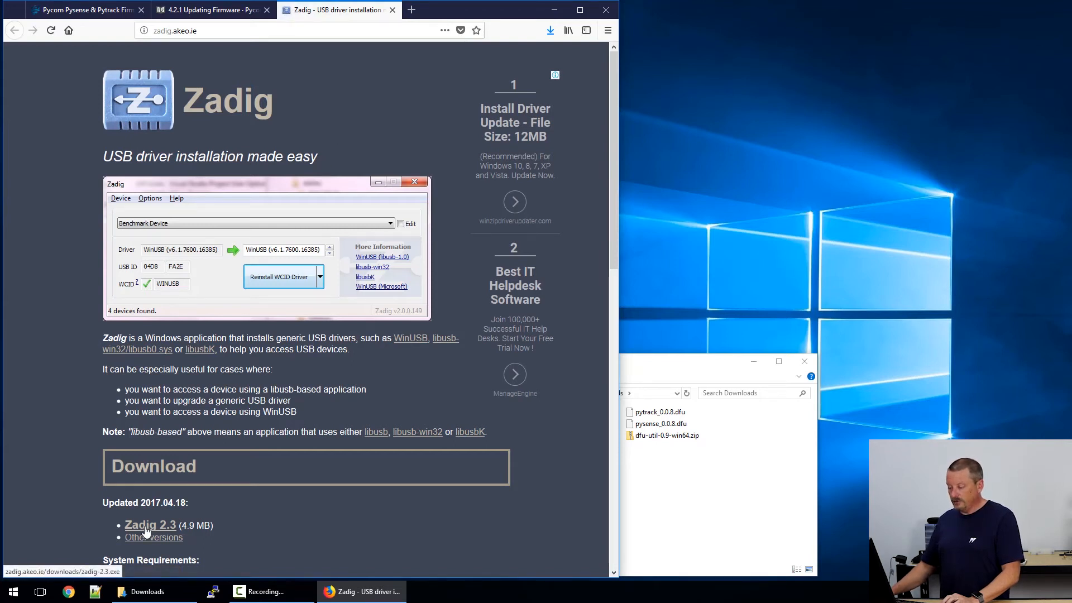
{"action": "mouse_move", "coordinate": [578, 294]}
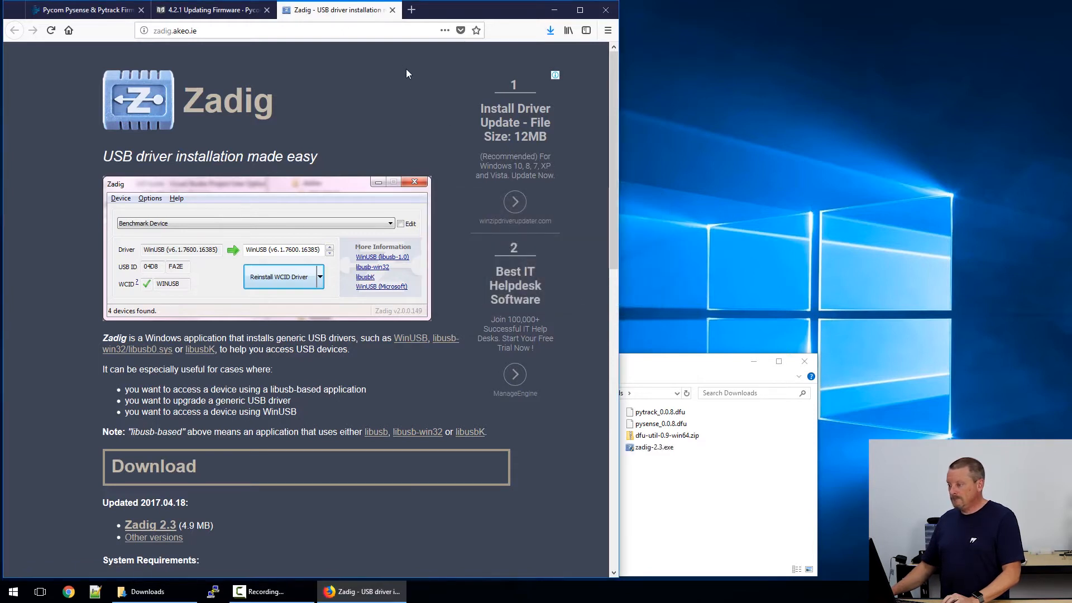
{"action": "left_click", "coordinate": [82, 10]}
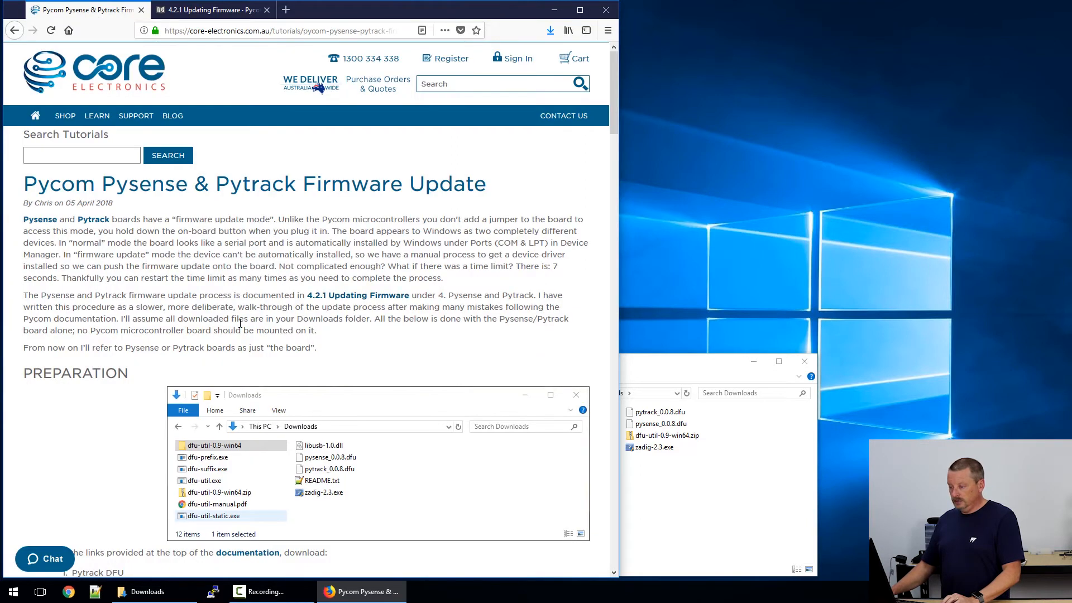
- Scroll the tutorial down to the PREPARATION checklist
{"action": "scroll", "scroll_direction": "down", "scroll_amount": 3}
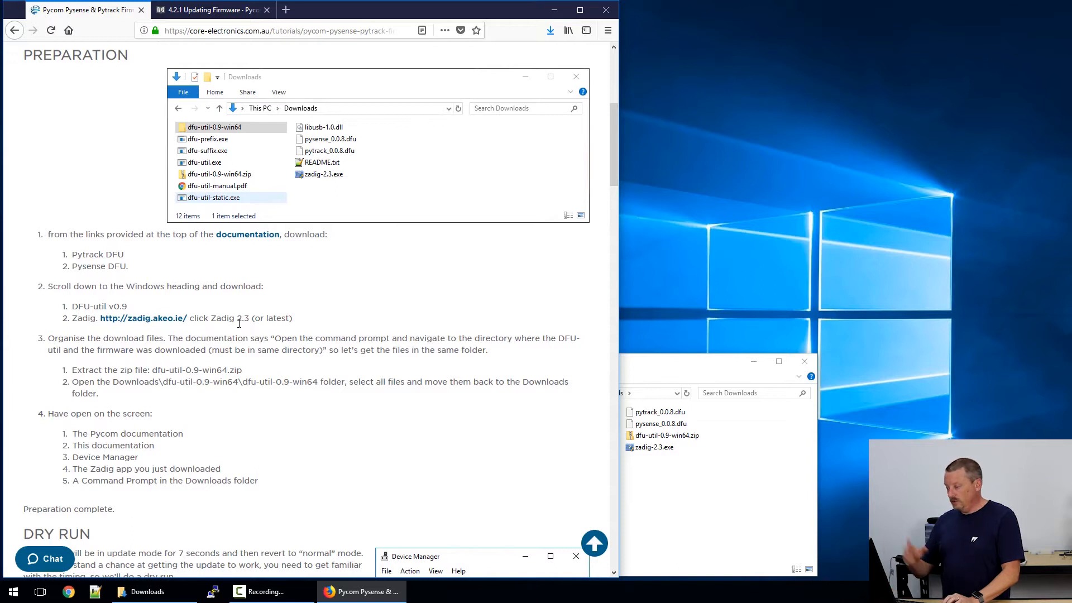
{"action": "mouse_move", "coordinate": [149, 248]}
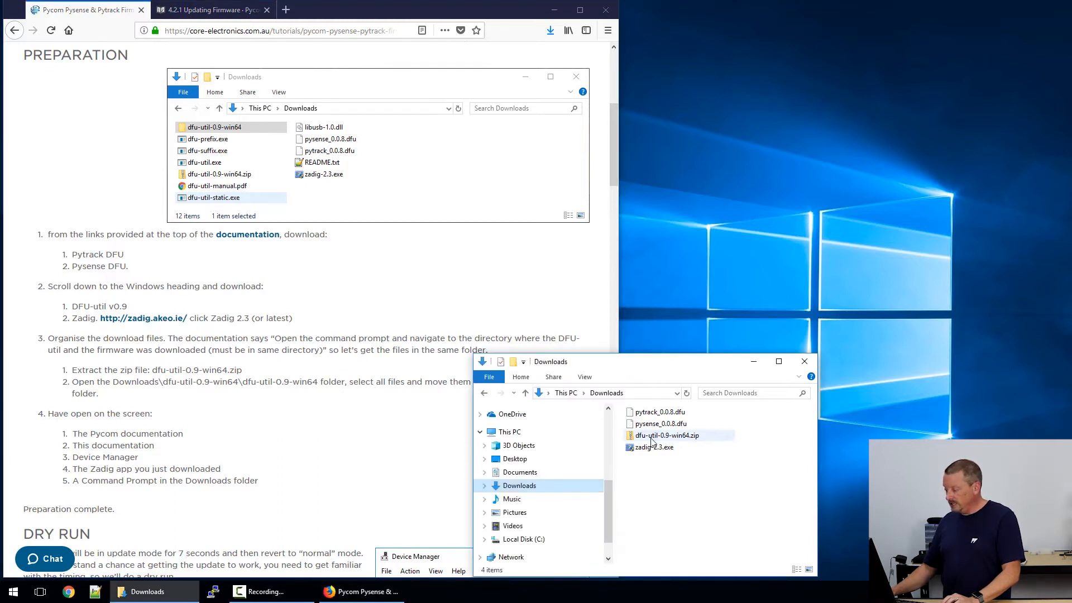
- Extract dfu-util-0.9-win64.zip and move the inner folder's files into Downloads
{"action": "left_click", "coordinate": [667, 435]}
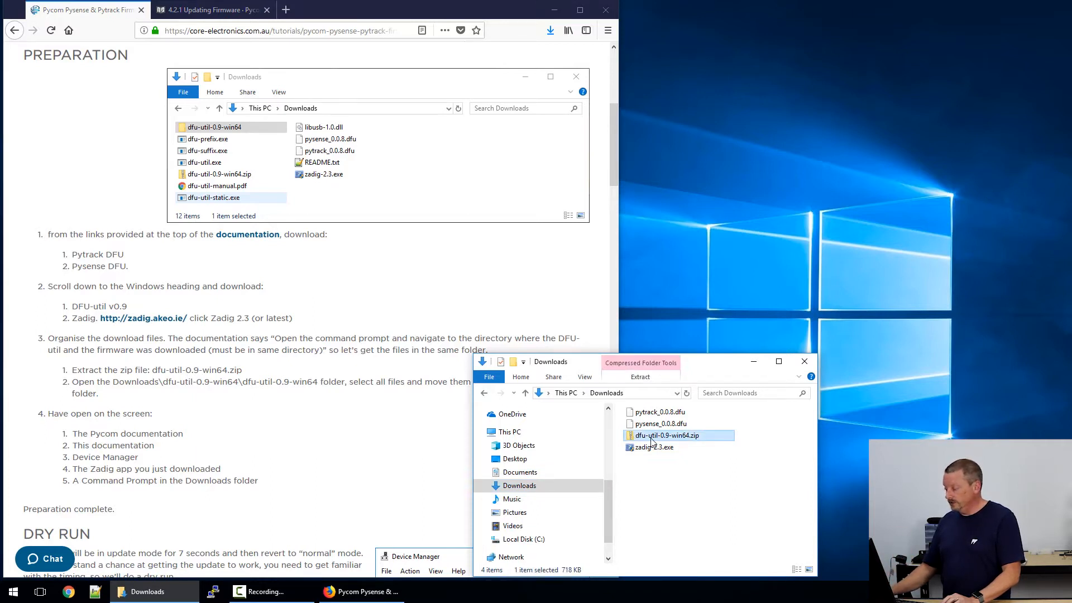
{"action": "right_click", "coordinate": [667, 435]}
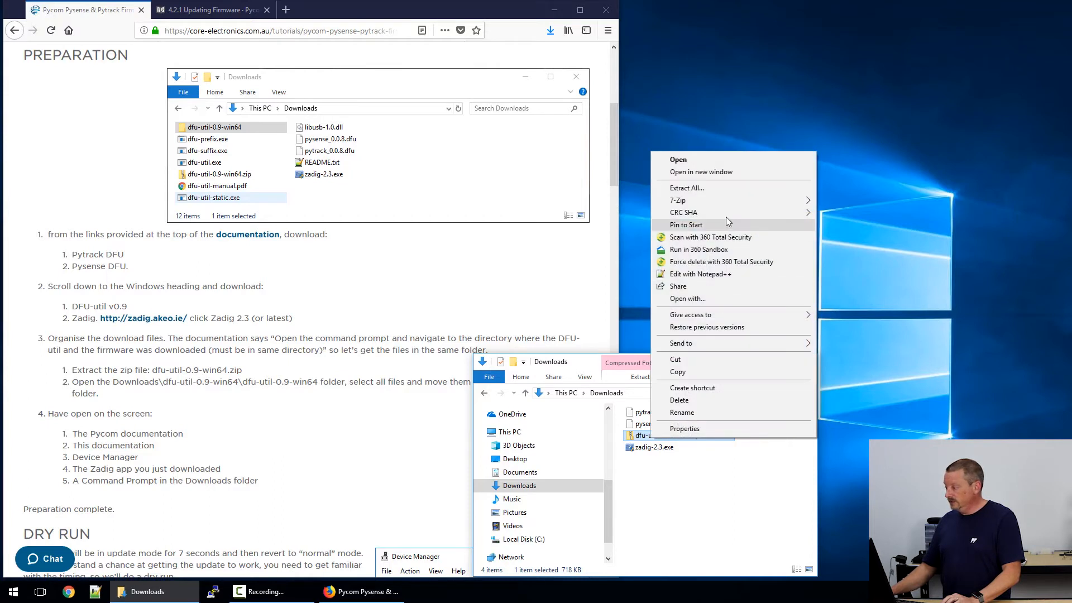
{"action": "left_click", "coordinate": [686, 188]}
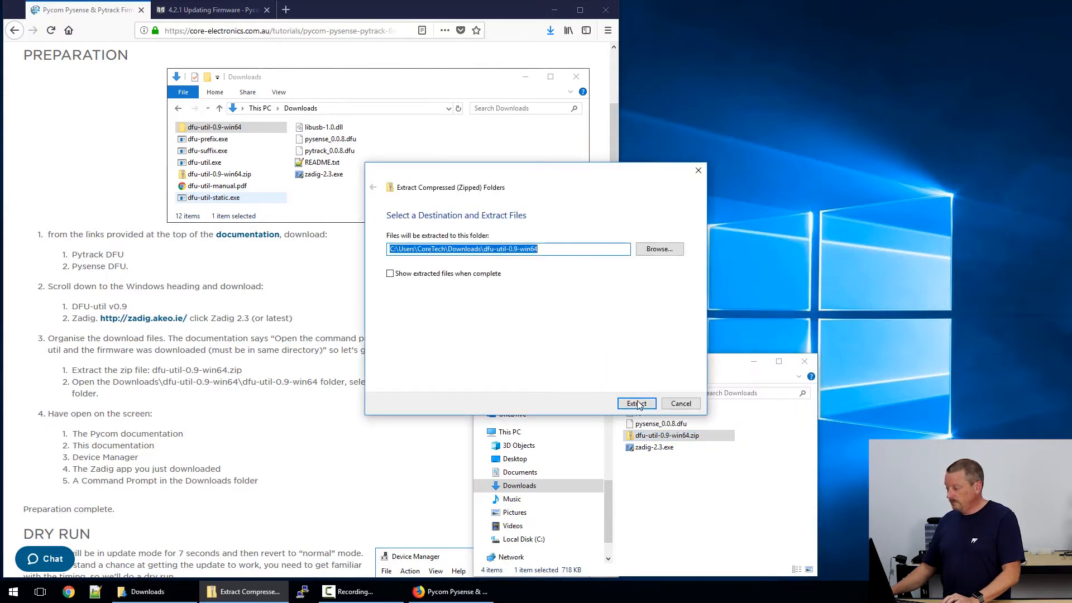
{"action": "left_click", "coordinate": [636, 403]}
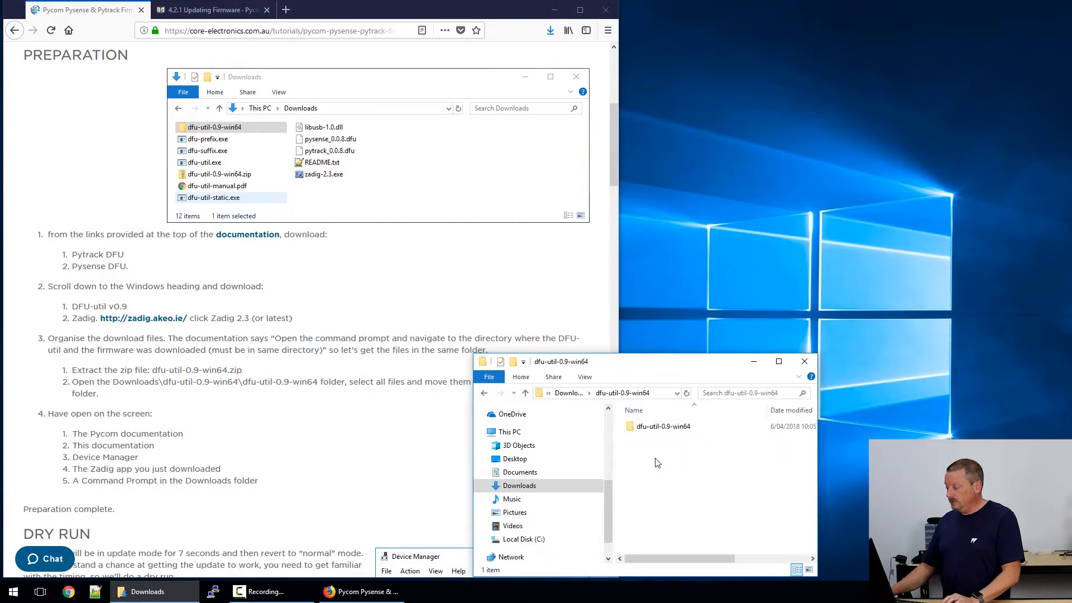
{"action": "double_click", "coordinate": [661, 426]}
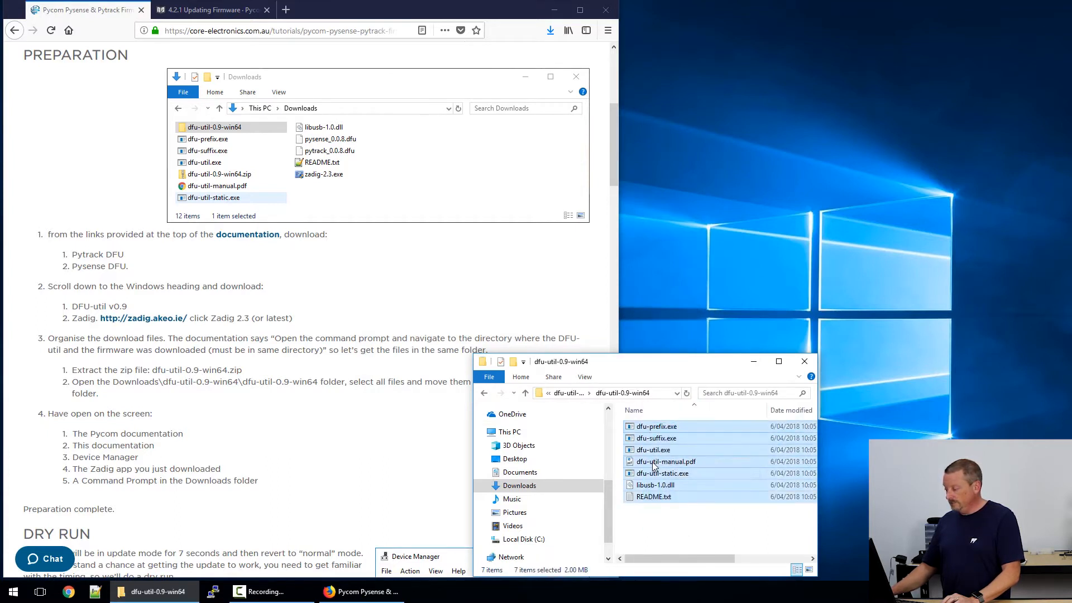
{"action": "right_click", "coordinate": [653, 466]}
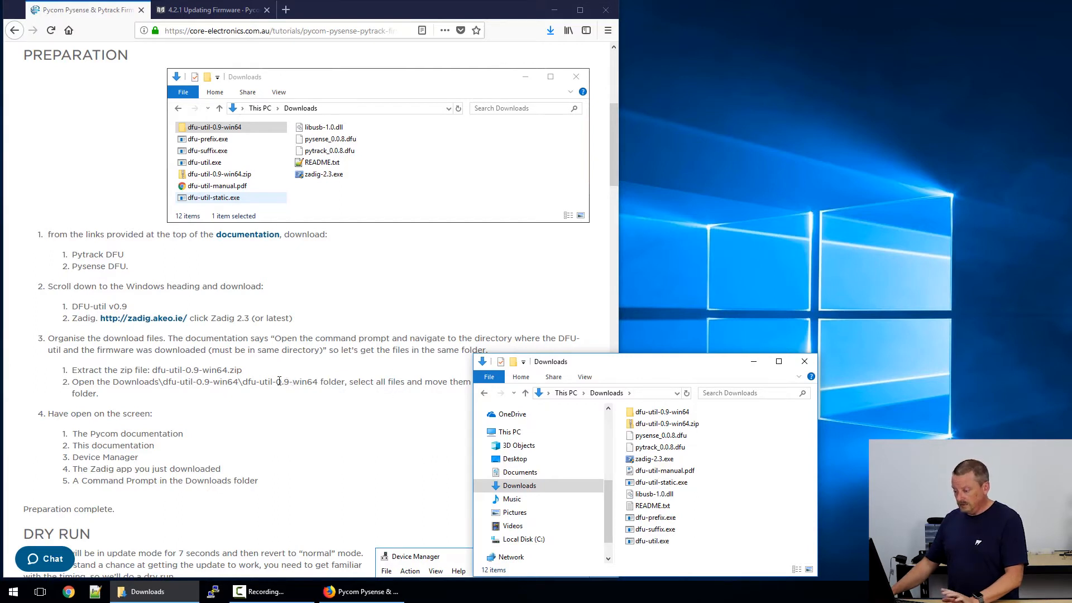
{"action": "mouse_move", "coordinate": [304, 448]}
{"action": "type", "text": "de"}
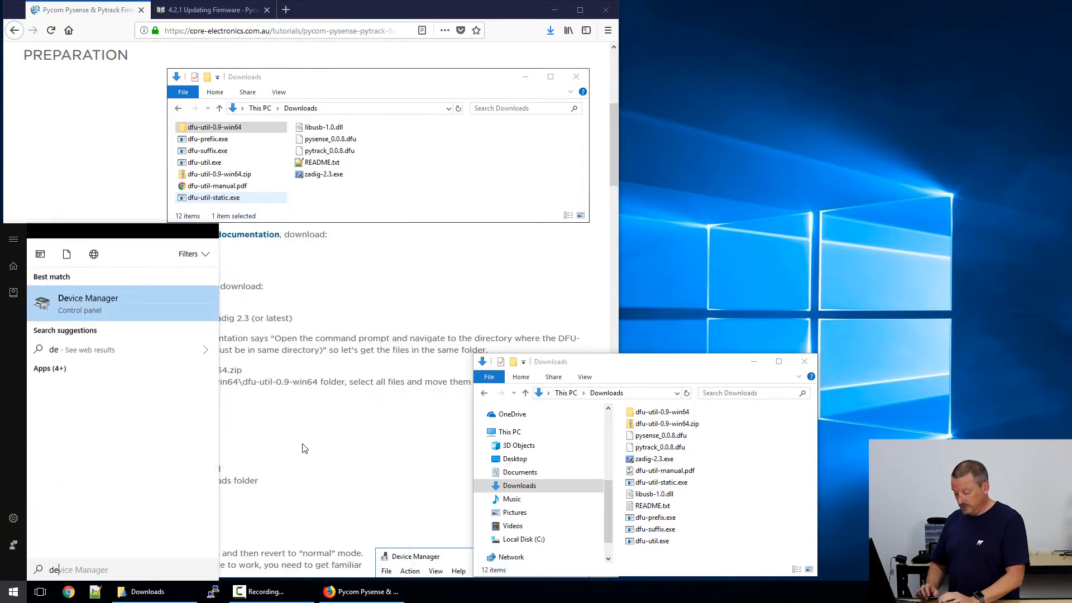
- Launch Device Manager, zadig-2.3.exe from Downloads, and a Command Prompt
{"action": "left_click", "coordinate": [88, 303]}
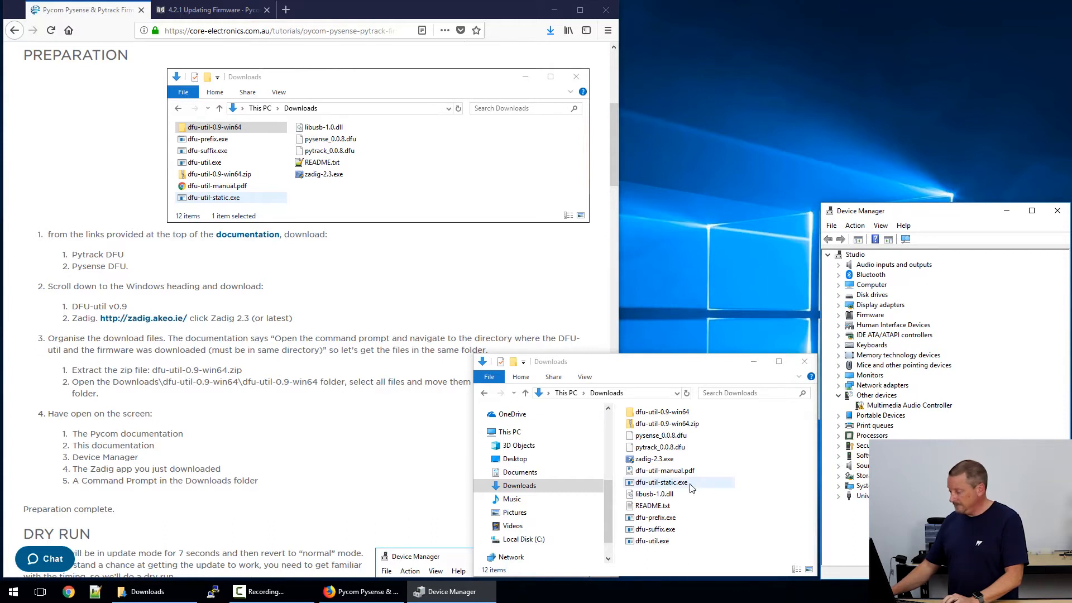
{"action": "left_click", "coordinate": [654, 459]}
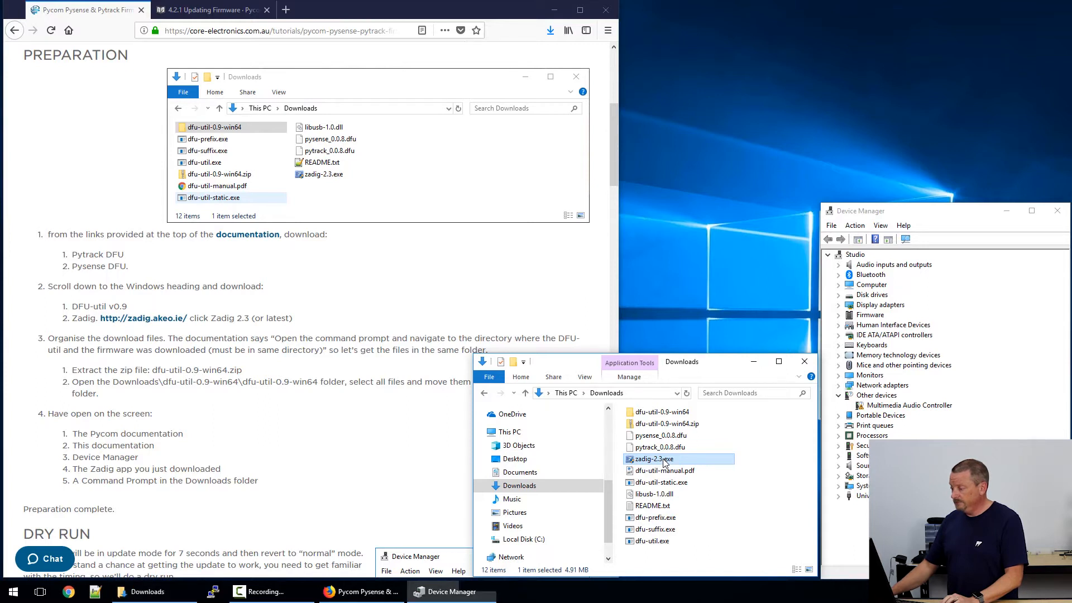
{"action": "double_click", "coordinate": [651, 459]}
{"action": "type", "text": "com"}
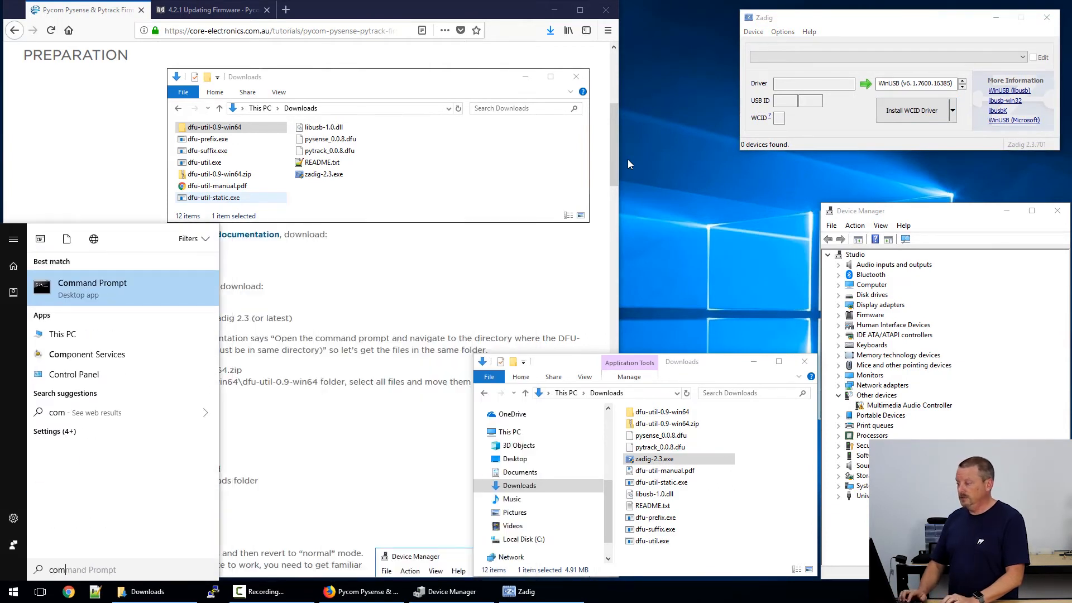
{"action": "left_click", "coordinate": [92, 283]}
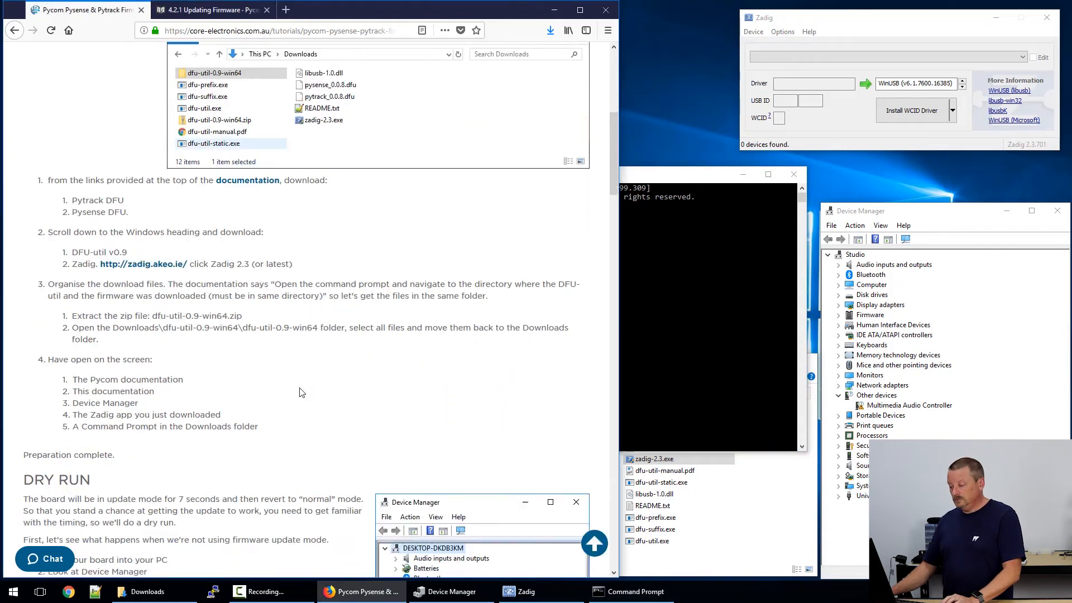
- Scroll the tutorial down to the DRY RUN section
{"action": "scroll", "scroll_direction": "down", "scroll_amount": 3}
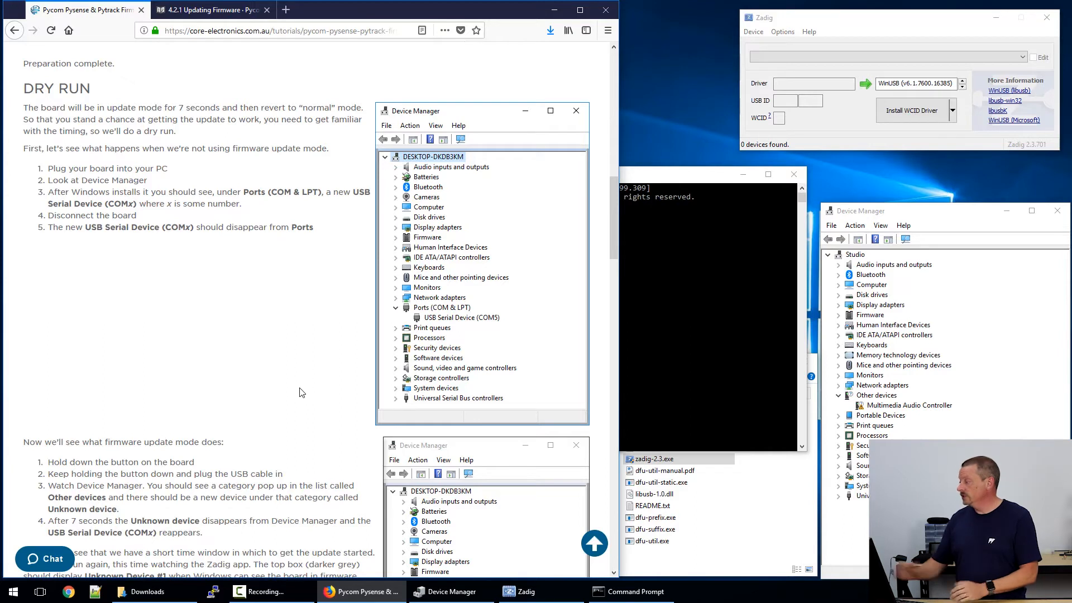
{"action": "mouse_move", "coordinate": [952, 213]}
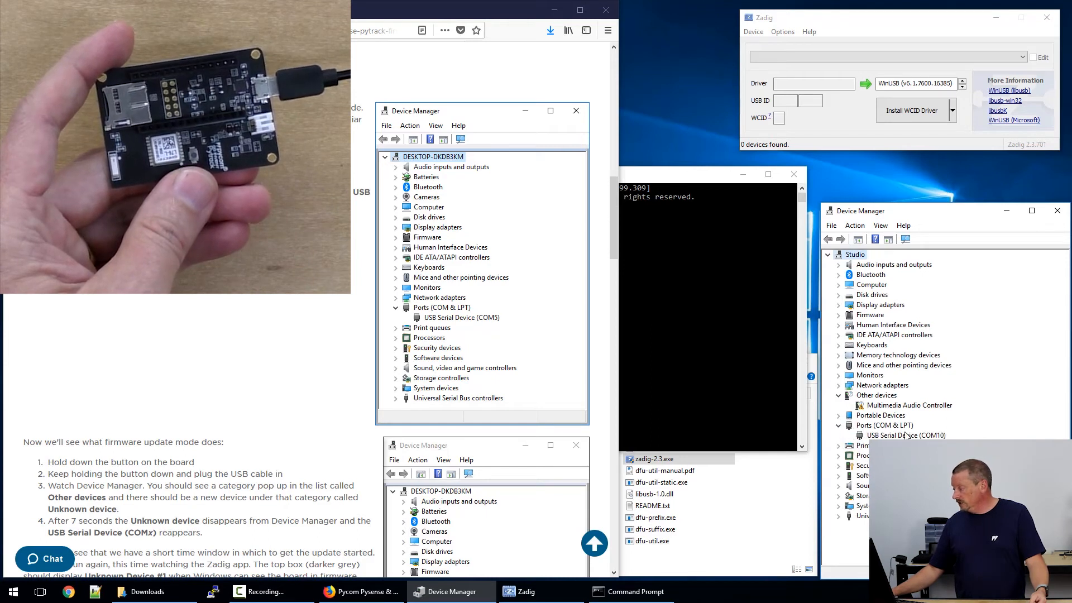
- Check the board under Ports as USB Serial Device (COM10), including its brief Unknown device state
{"action": "left_click", "coordinate": [904, 435]}
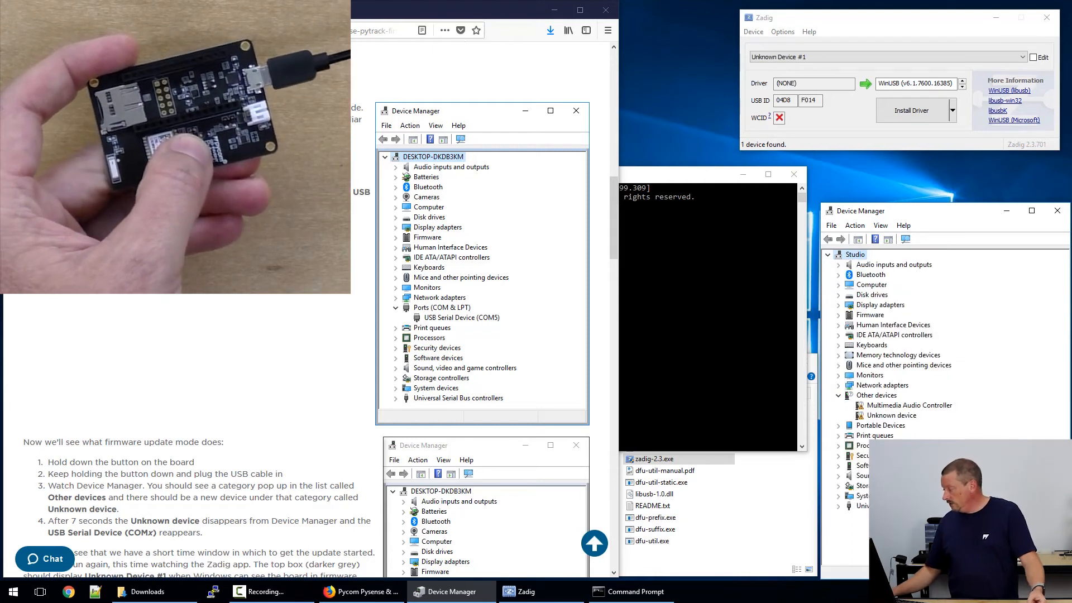
{"action": "left_click", "coordinate": [891, 415]}
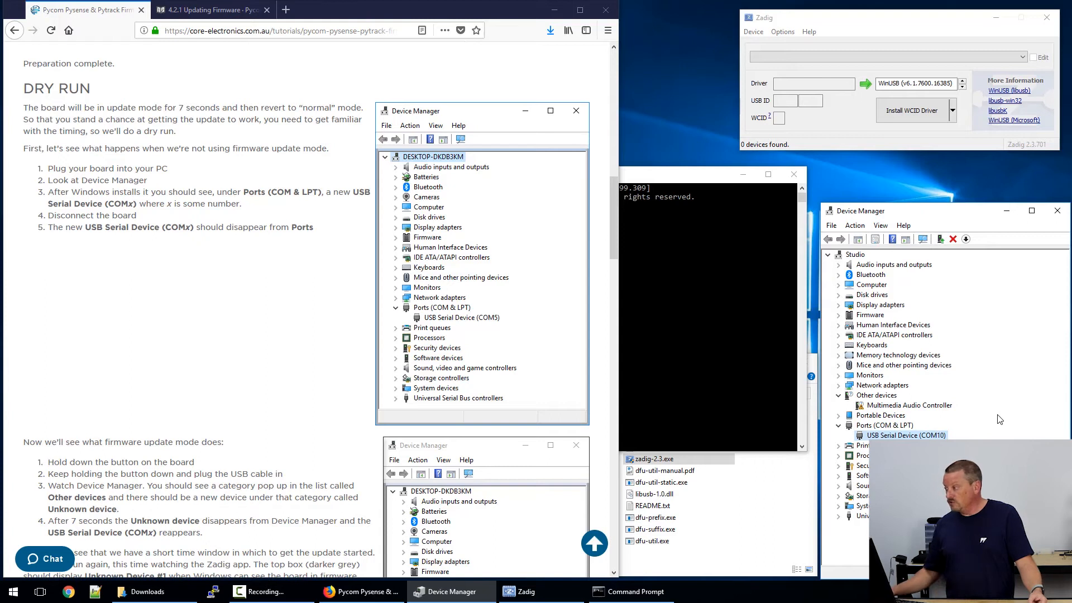
{"action": "mouse_move", "coordinate": [307, 384]}
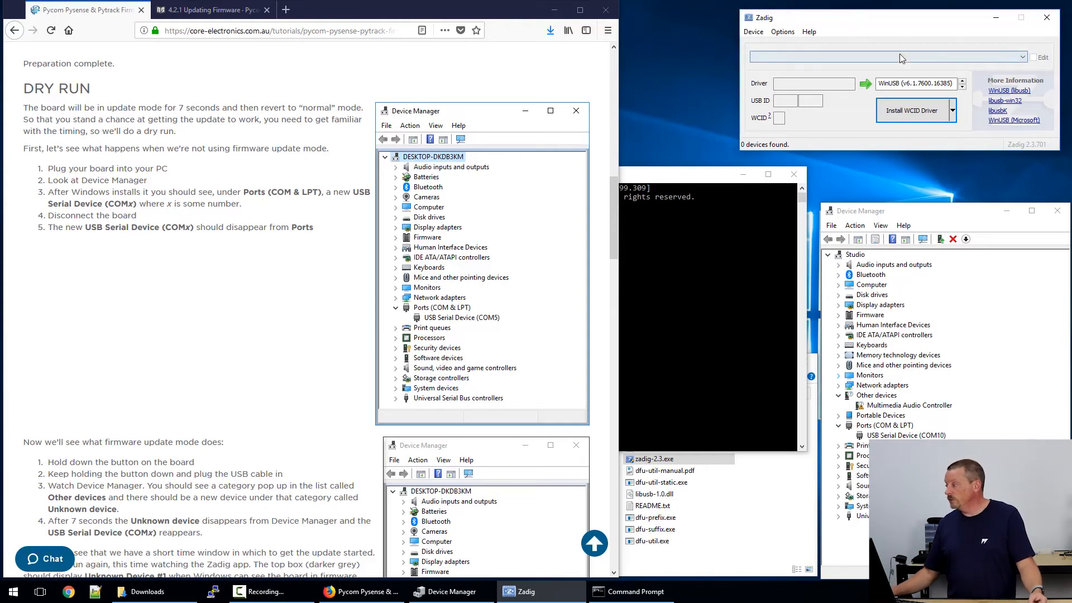
{"action": "mouse_move", "coordinate": [916, 83]}
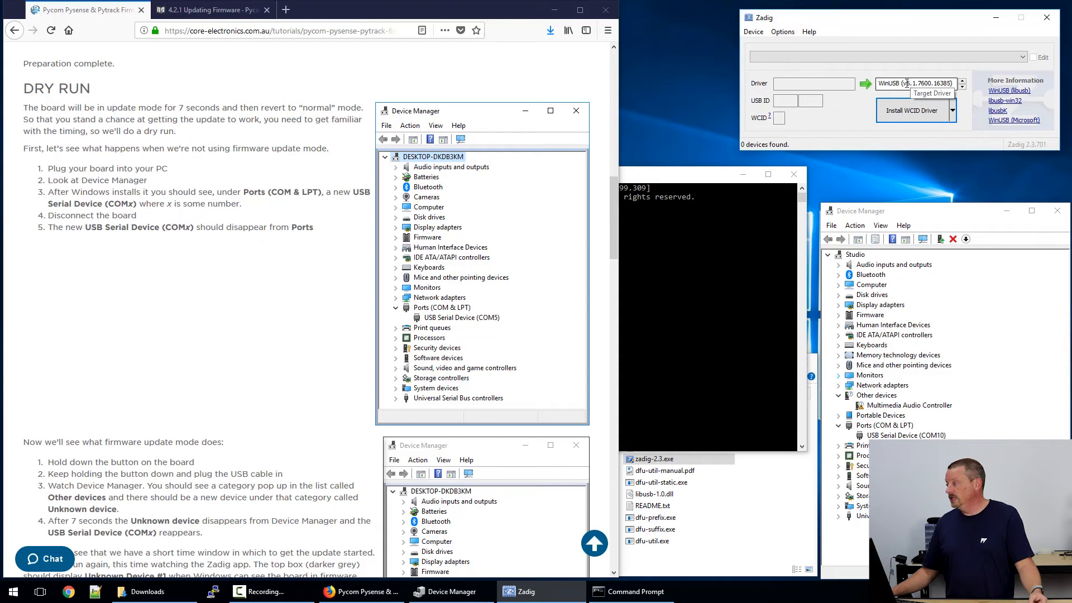
{"action": "left_click", "coordinate": [916, 83]}
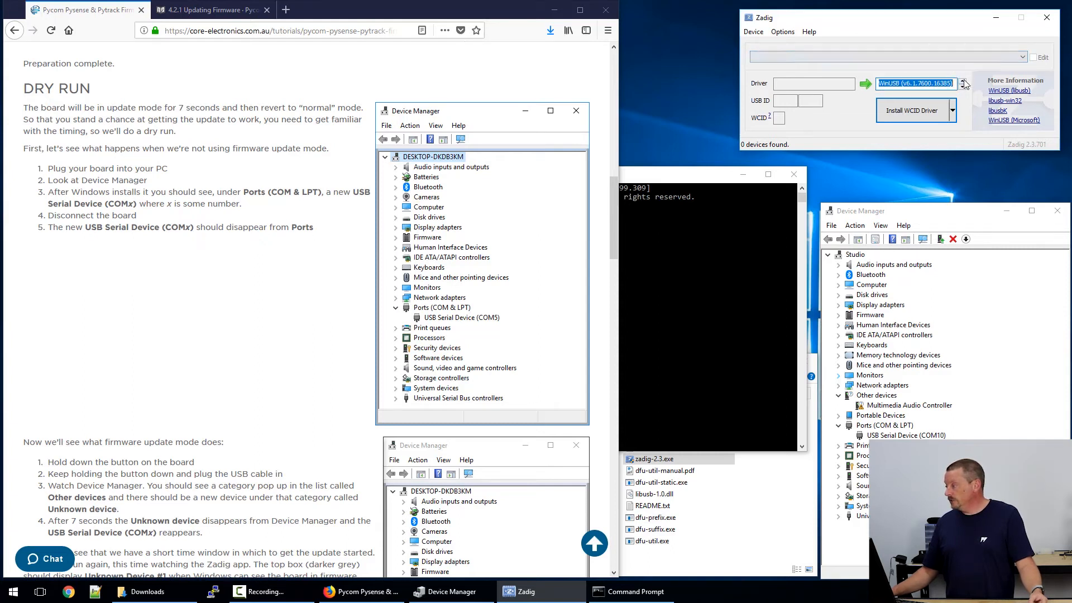
- Choose libusbK (v3.0.7.0) as the target driver for Unknown Device #1
{"action": "left_click", "coordinate": [952, 83]}
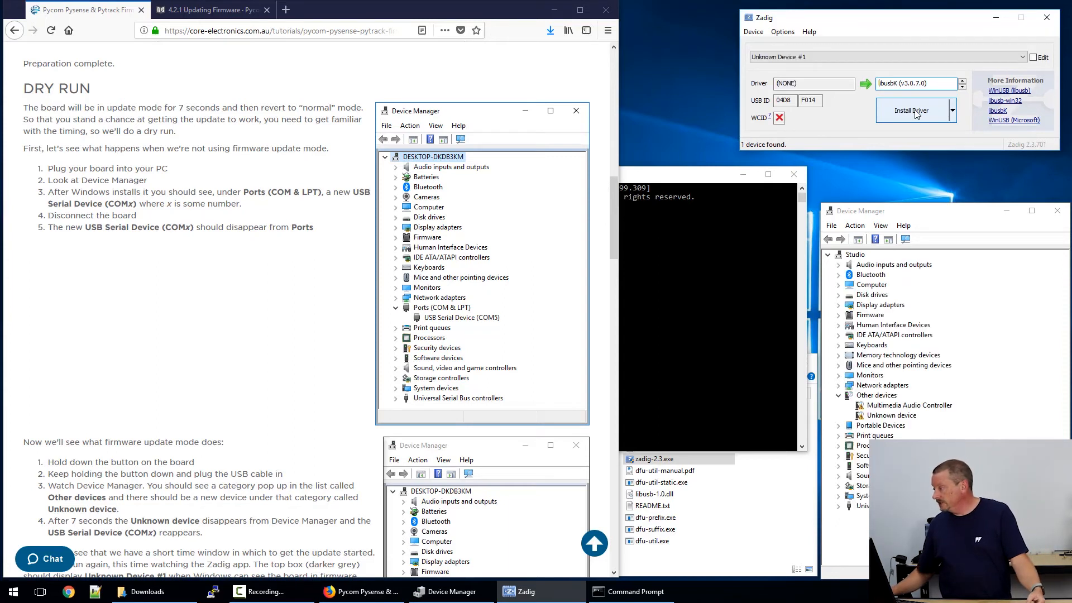
- Install the libusbK driver on Unknown Device #1
{"action": "left_click", "coordinate": [910, 110]}
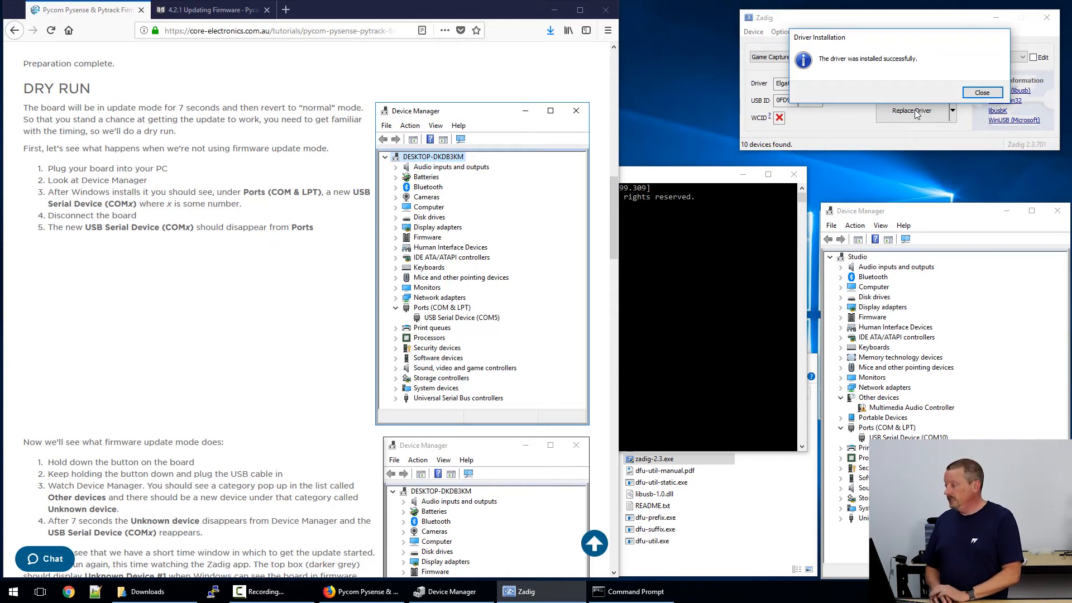
{"action": "mouse_move", "coordinate": [949, 49]}
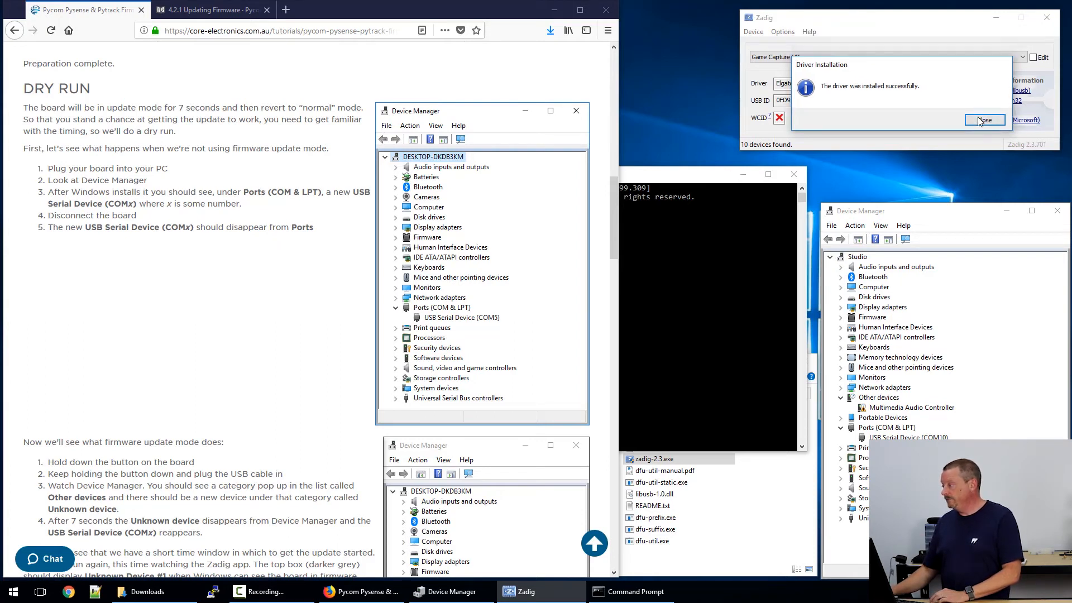
- Dismiss the success message and inspect Unknown Device #1 under libusbK USB Devices
{"action": "left_click", "coordinate": [983, 120]}
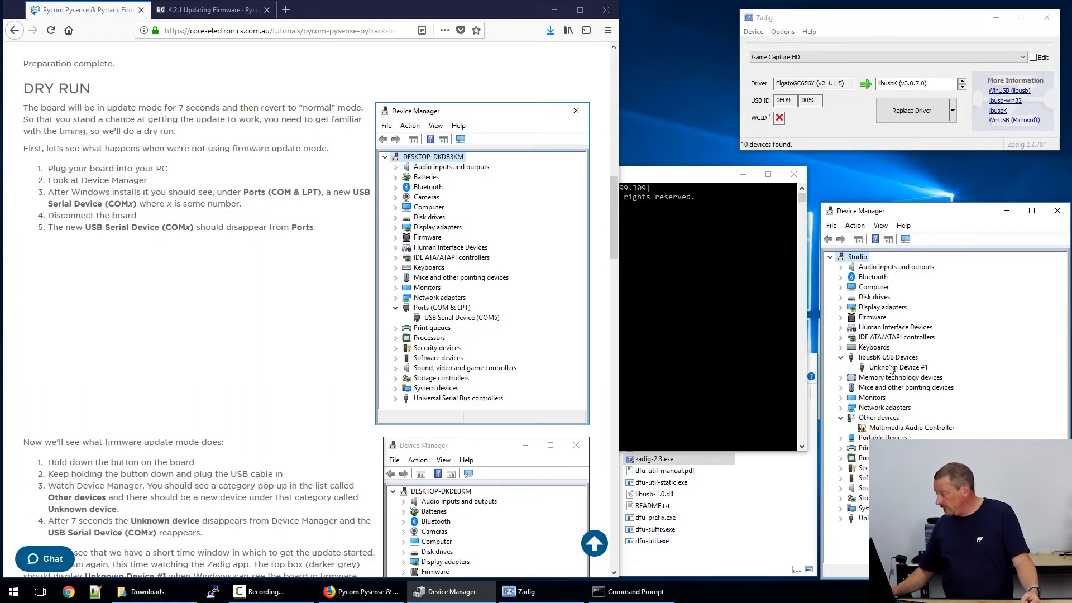
{"action": "left_click", "coordinate": [898, 367]}
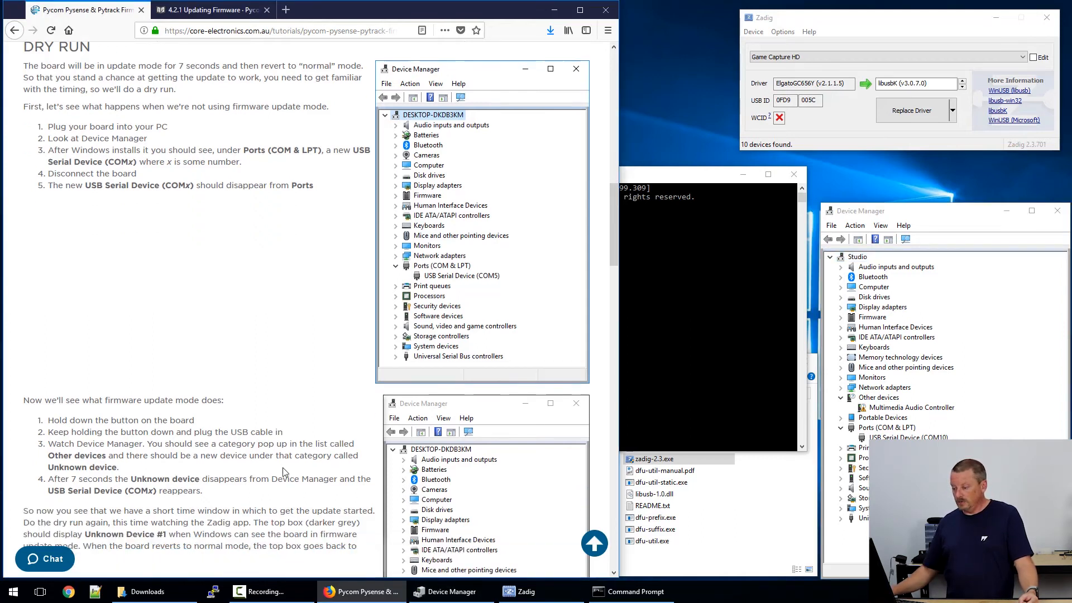
- Scroll to Firmware Update and highlight the example dfu-util-static.exe command
{"action": "scroll", "scroll_direction": "down", "scroll_amount": 3}
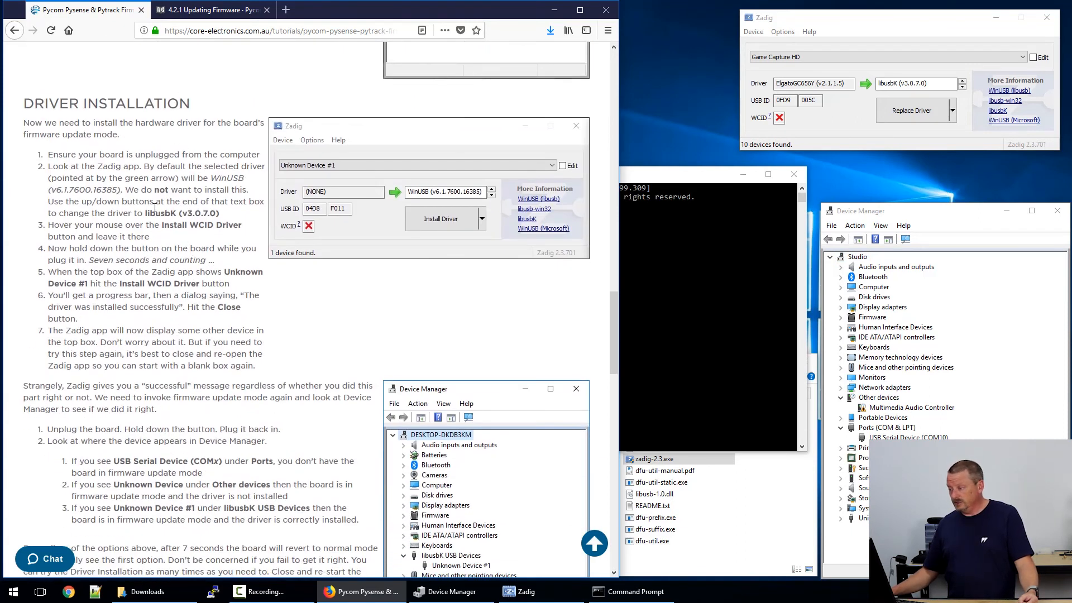
{"action": "scroll", "scroll_direction": "down", "scroll_amount": 3}
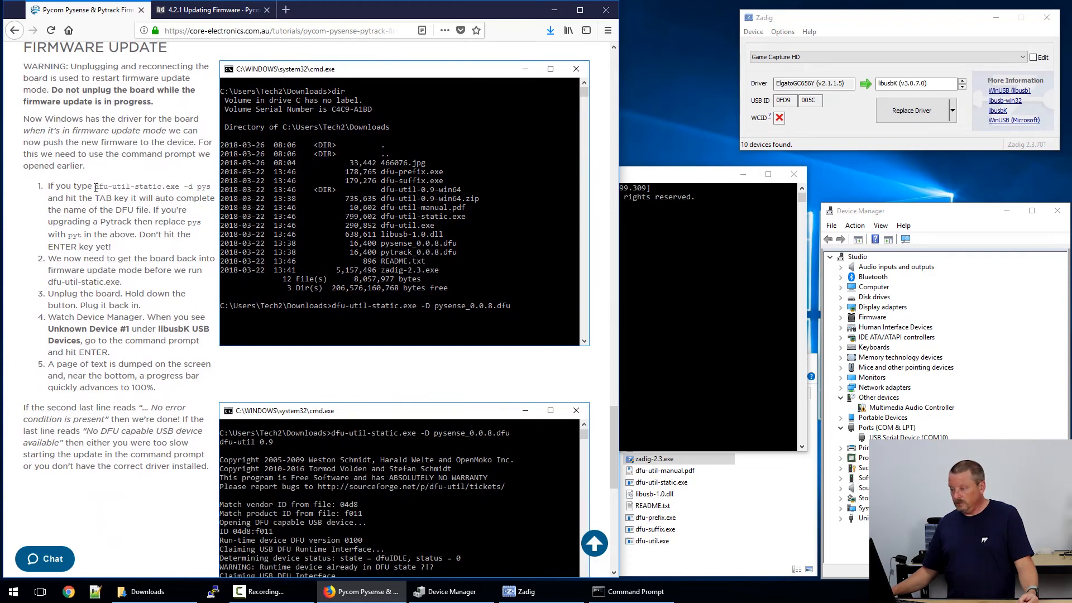
{"action": "left_click_drag", "start_coordinate": [94, 185], "coordinate": [197, 185]}
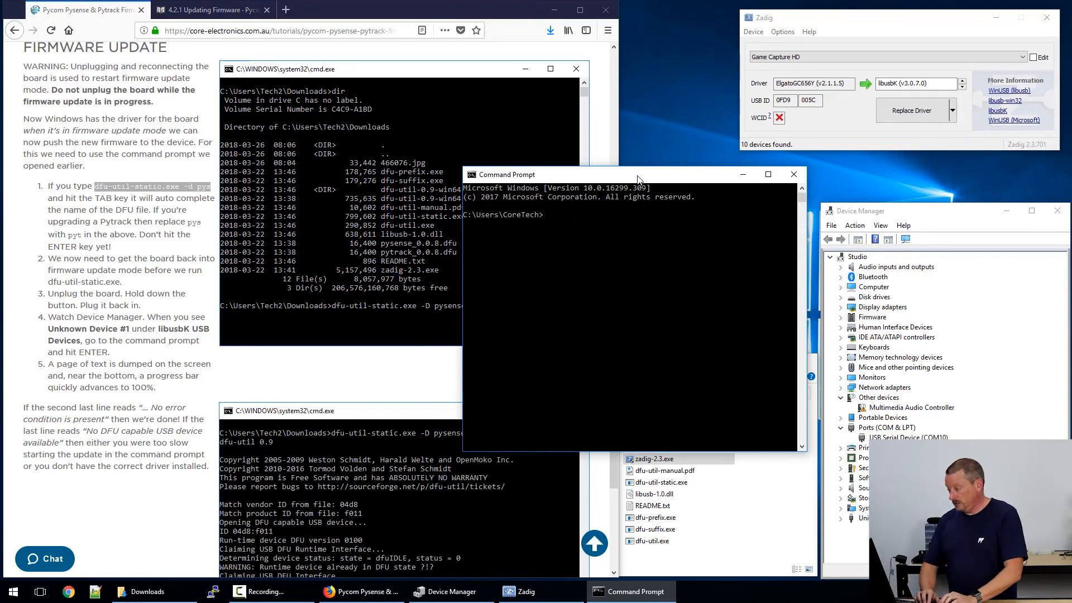
- Change to Downloads and enter the dfu-util-static.exe command for pytrack_0.0.8.dfu
{"action": "type", "text": "cd Downloads"}
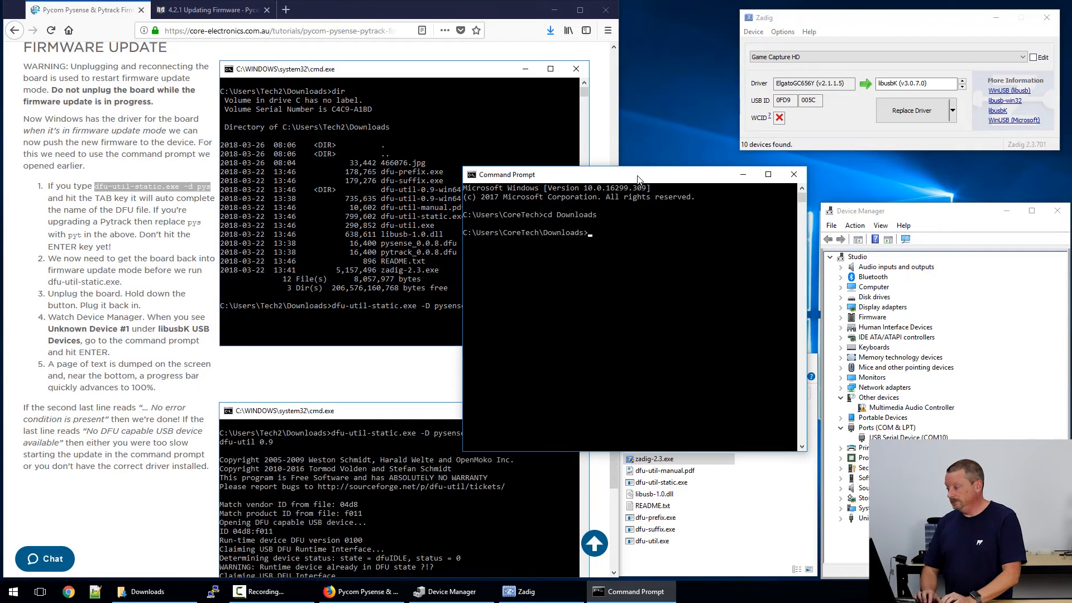
{"action": "type", "text": "dfu-util-static.exe -d pys"}
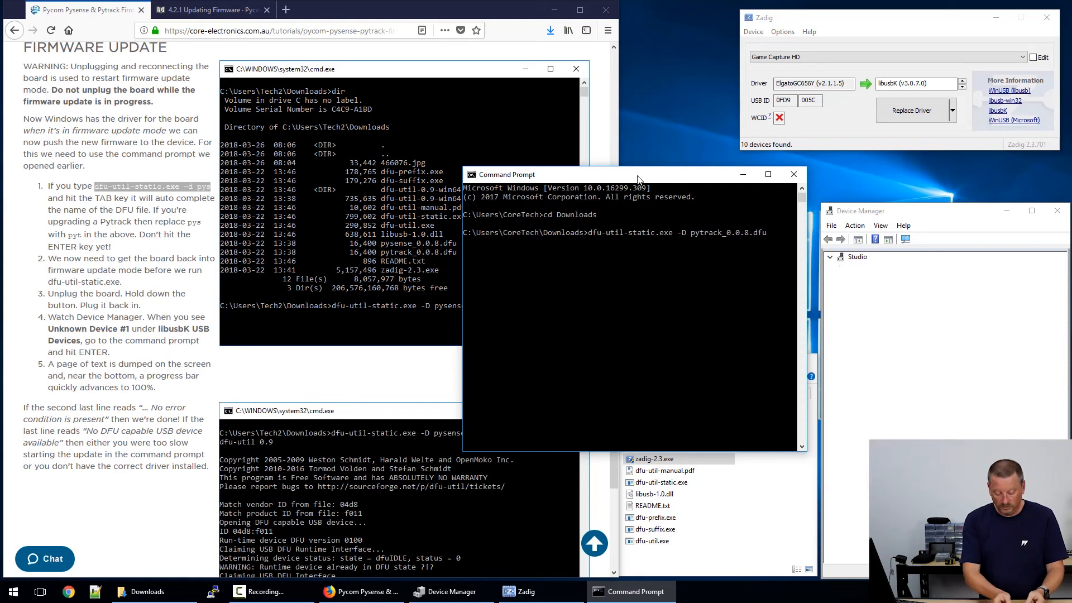
{"action": "left_click", "coordinate": [829, 256]}
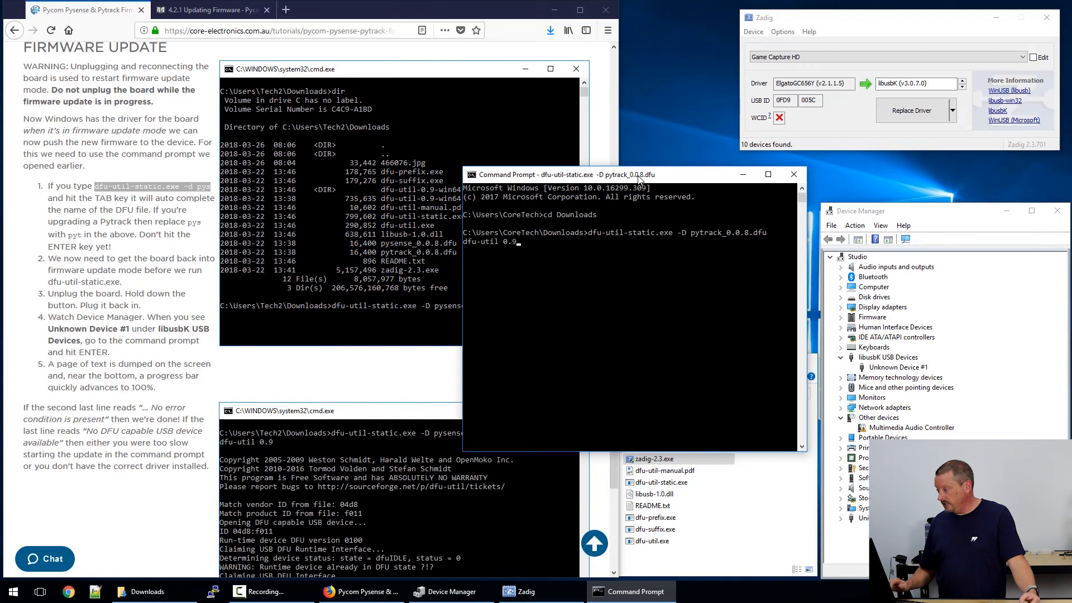
- Run dfu-util-static to flash the Pytrack firmware to 100% with no errors
{"action": "key", "text": "enter"}
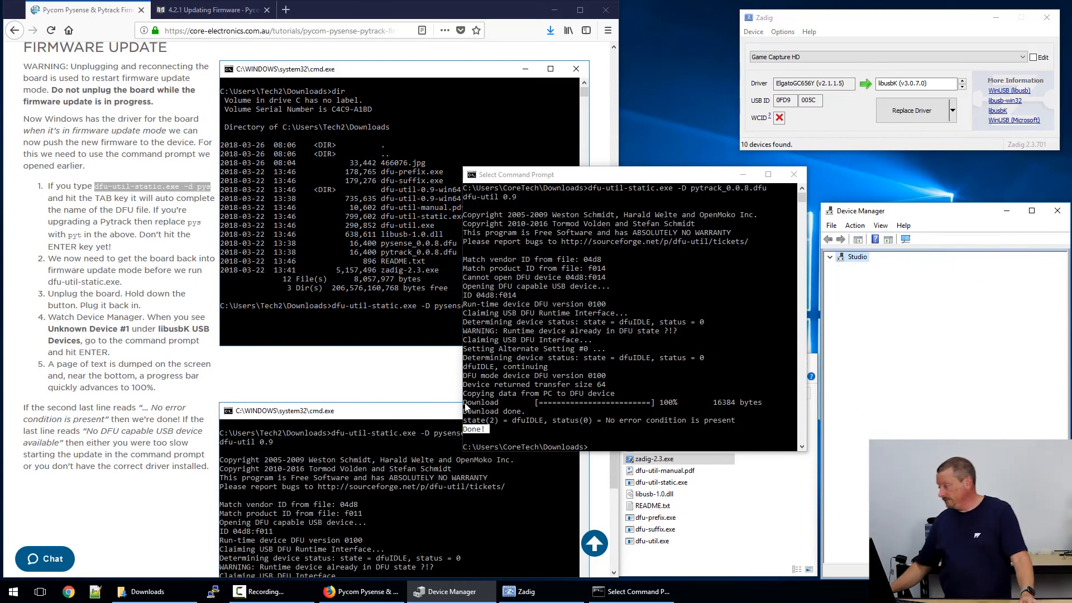
- Uninstall Unknown Device #1 under libusbK USB Devices, deleting its driver software
{"action": "left_click", "coordinate": [830, 256]}
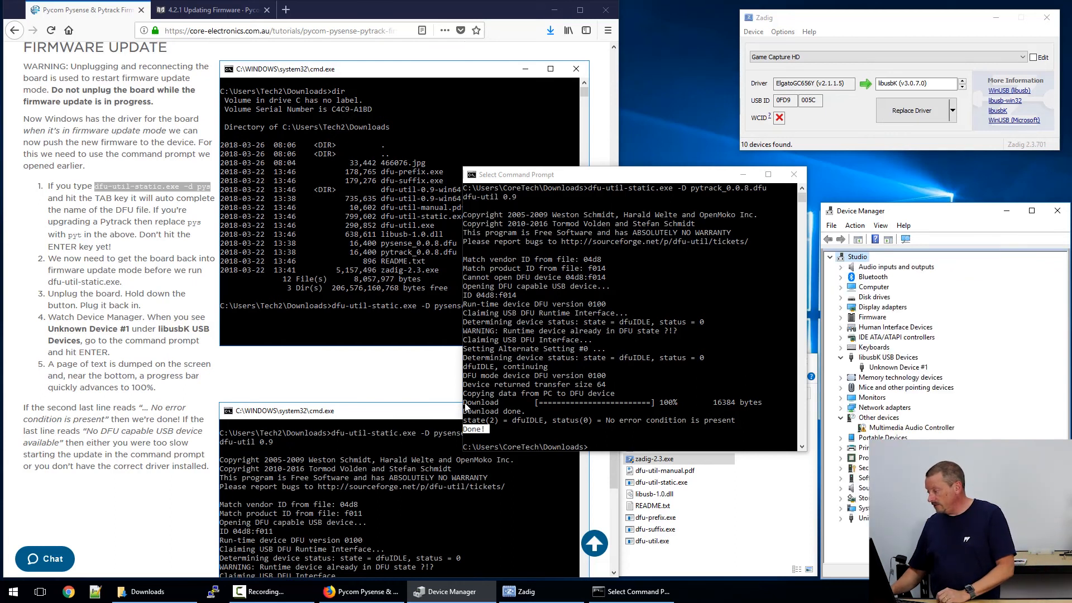
{"action": "left_click", "coordinate": [898, 367]}
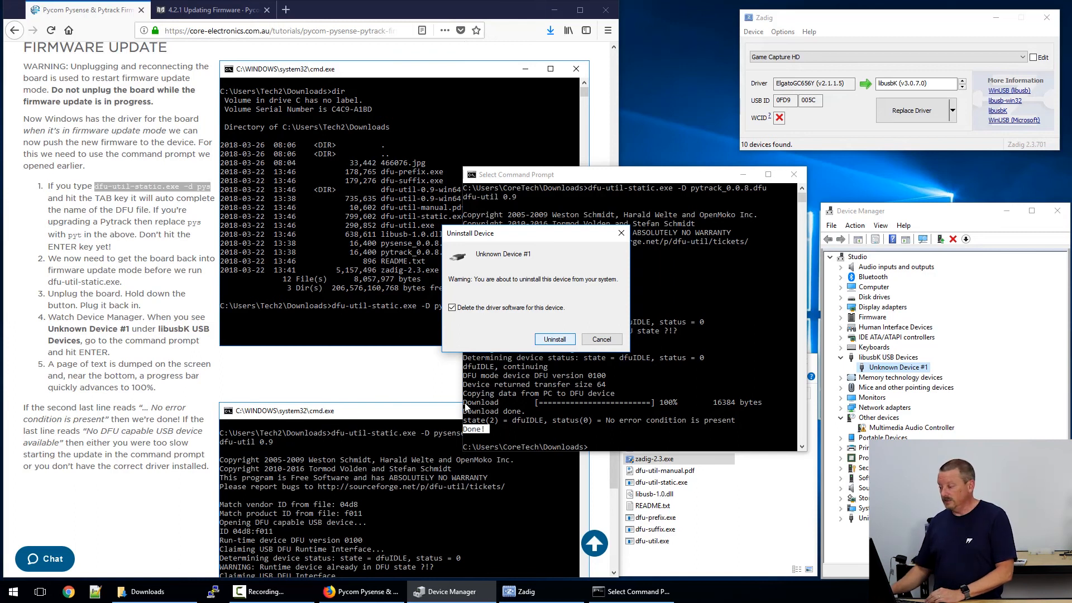
{"action": "left_click", "coordinate": [554, 338]}
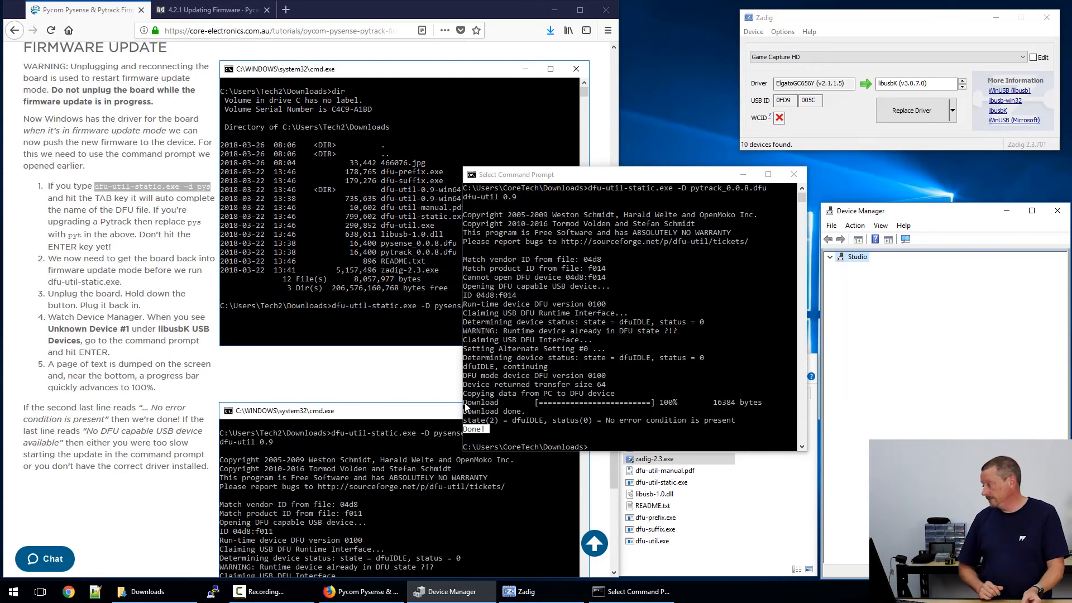
{"action": "left_click", "coordinate": [830, 256]}
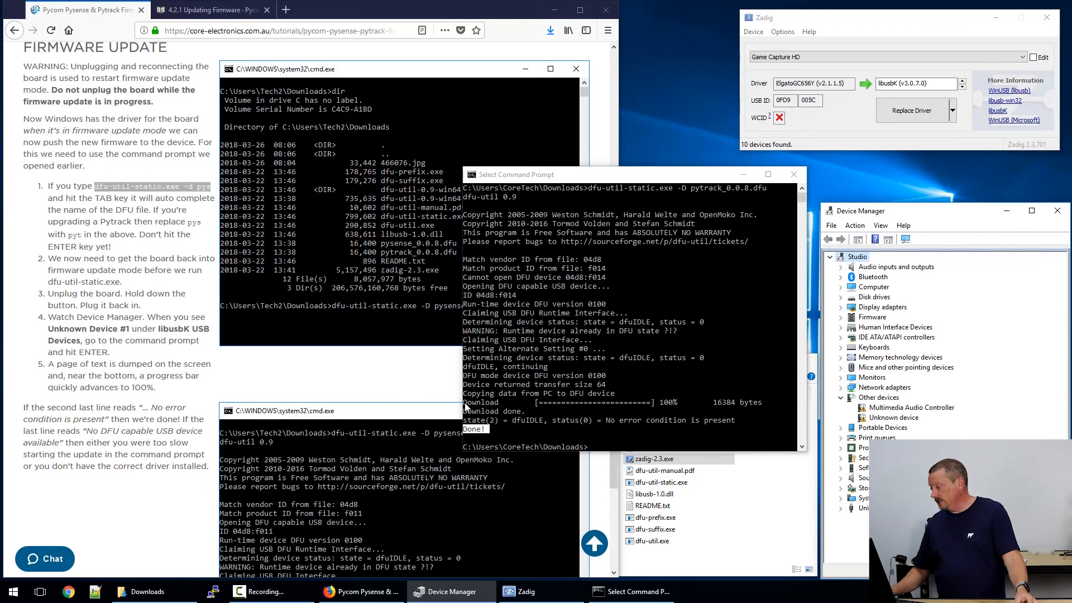
- Relaunch zadig-2.3.exe from the Downloads folder
{"action": "left_click", "coordinate": [893, 416]}
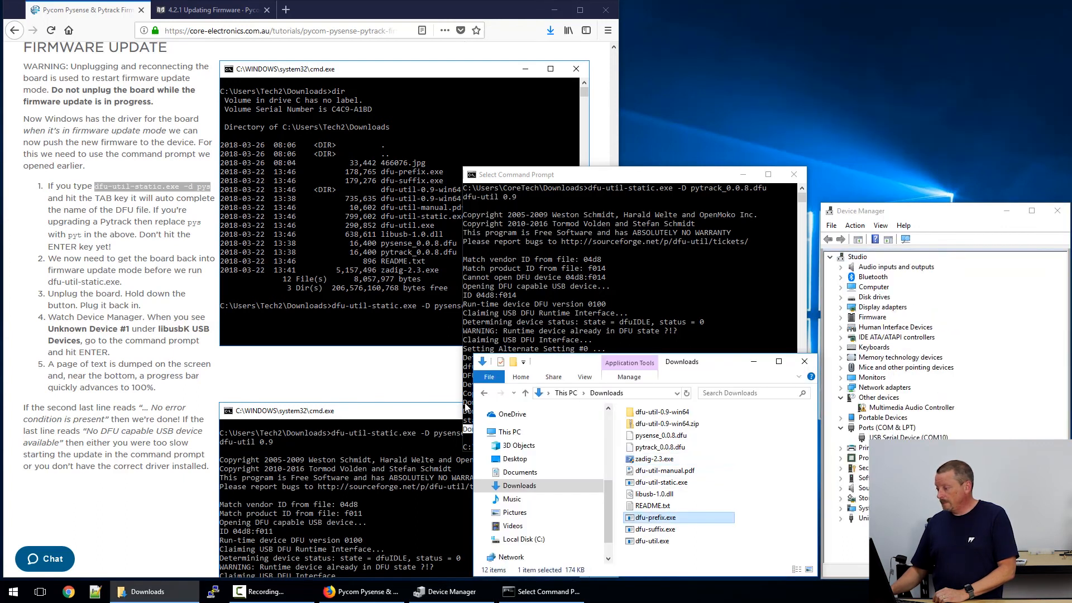
{"action": "double_click", "coordinate": [652, 459]}
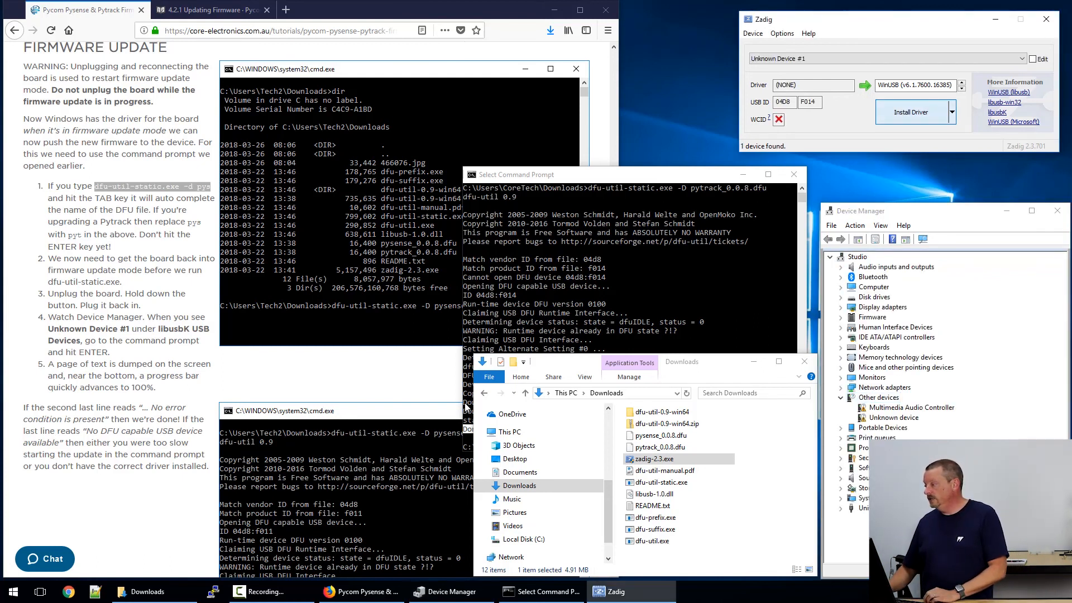
- Install the WinUSB driver on Unknown Device #1 and close the success message
{"action": "left_click", "coordinate": [911, 112]}
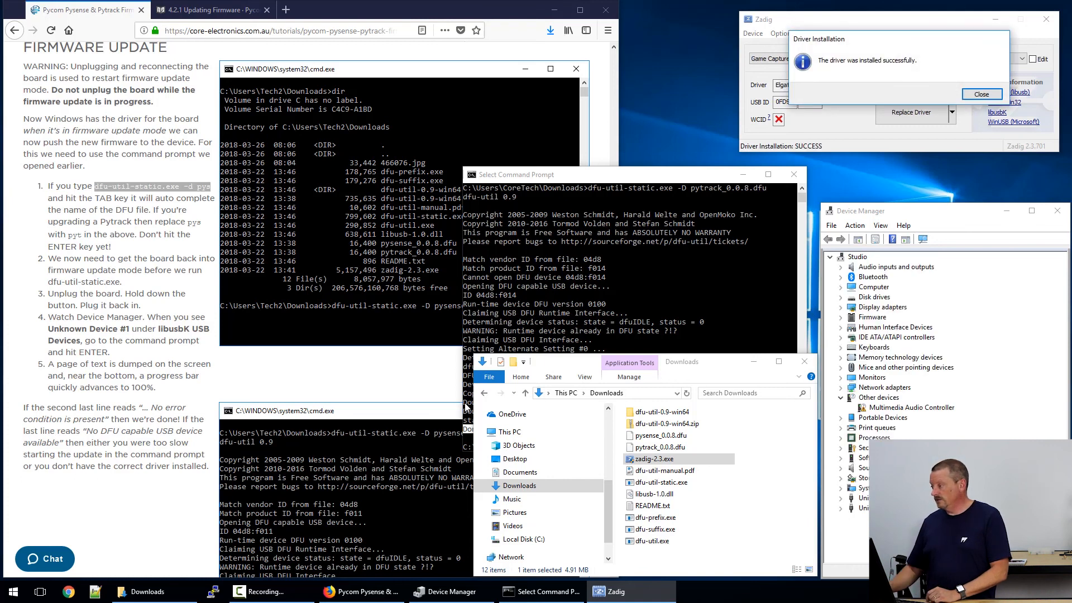
{"action": "left_click", "coordinate": [981, 94]}
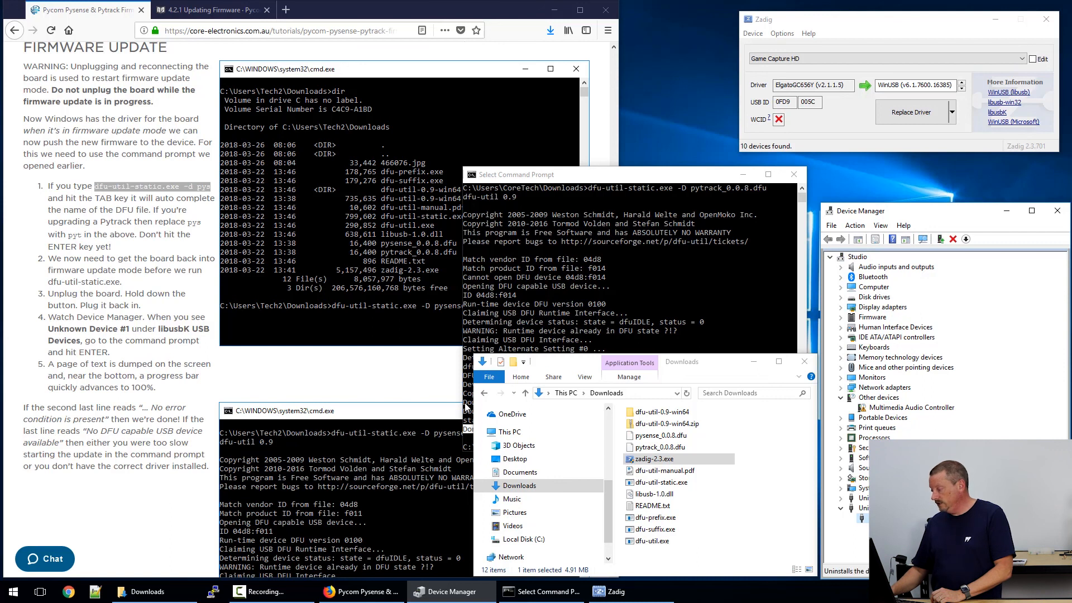
- Uninstall Unknown Device #1 again, deleting its driver software
{"action": "left_click", "coordinate": [952, 238]}
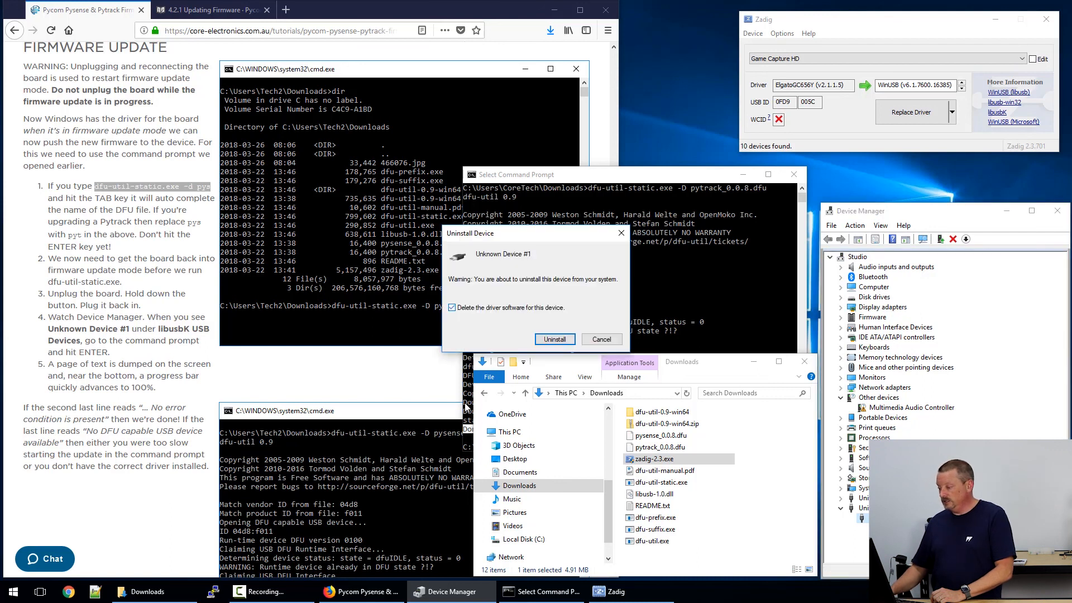
{"action": "left_click", "coordinate": [555, 338]}
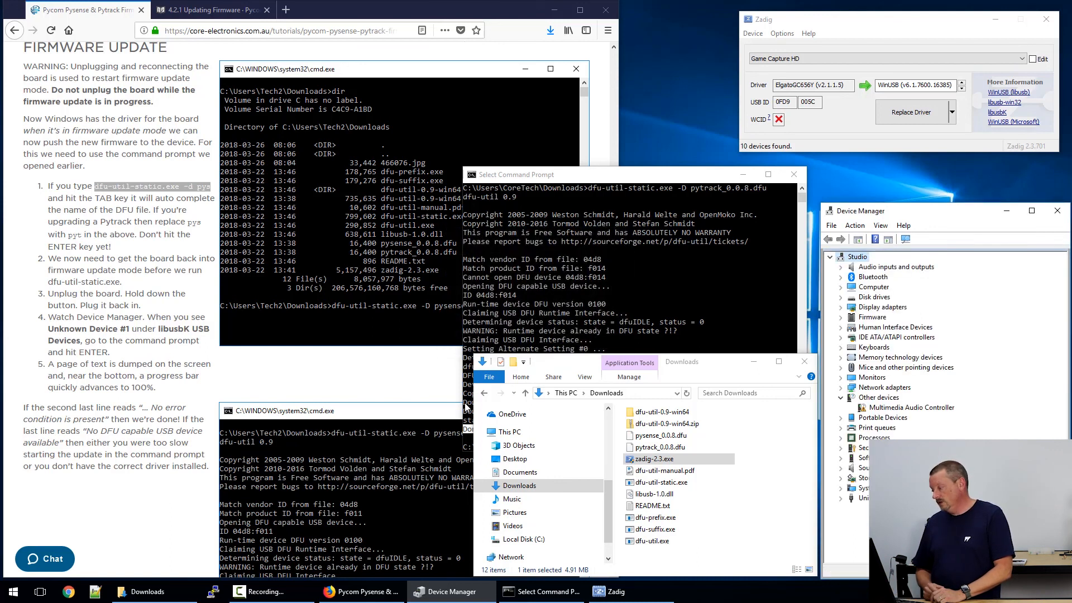